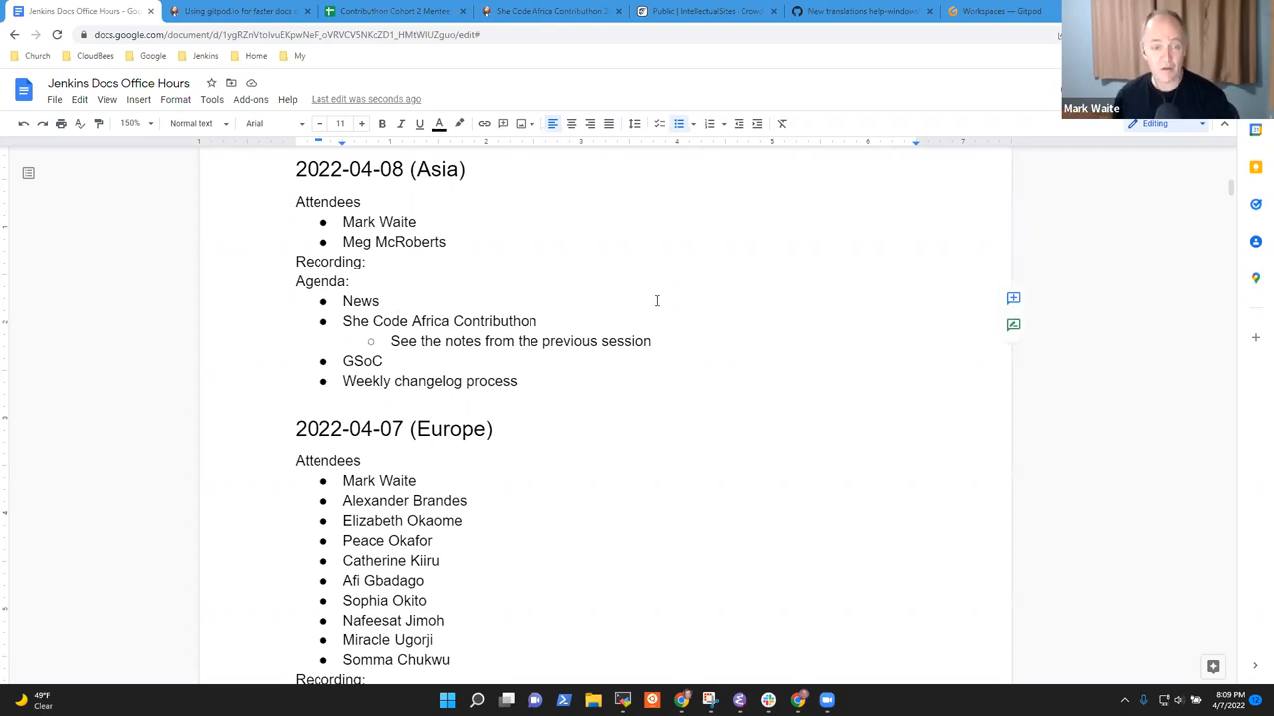
# - Delete the 'Weekly changelog process' bullet from the 2022-04-08 (Asia) agenda
pyautogui.doubleClick(360, 303)
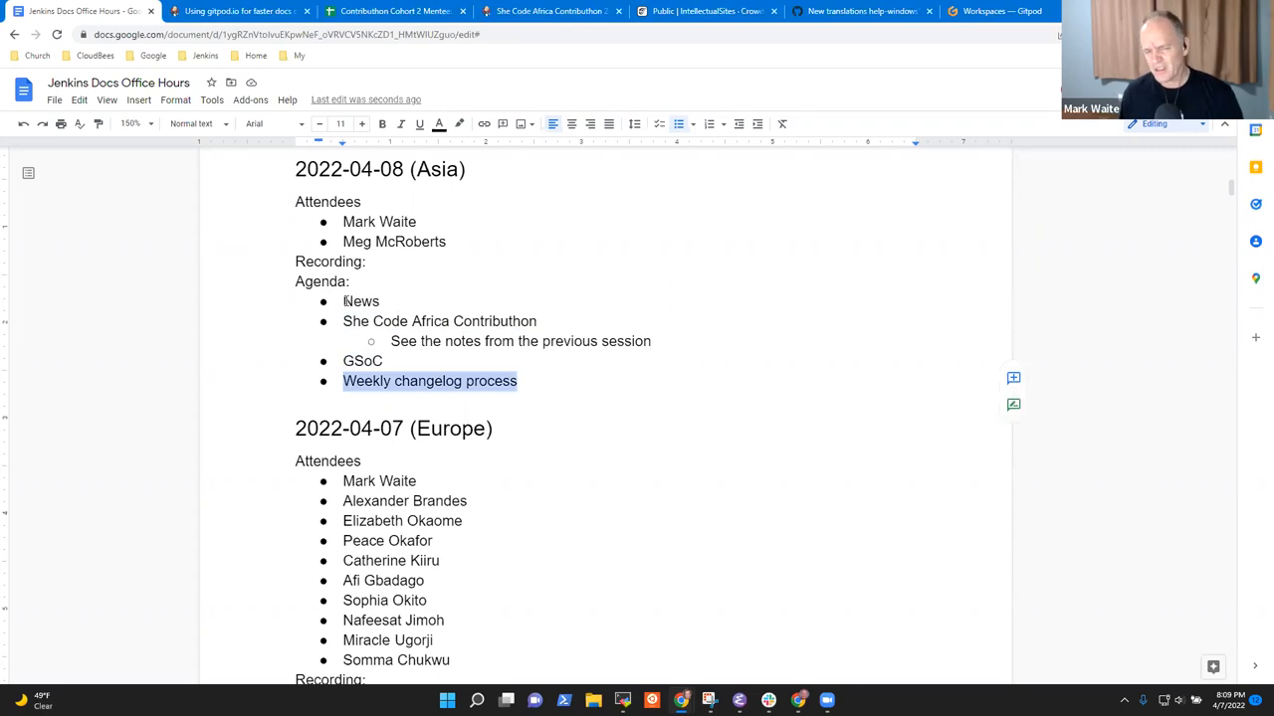
pyautogui.press('Delete')
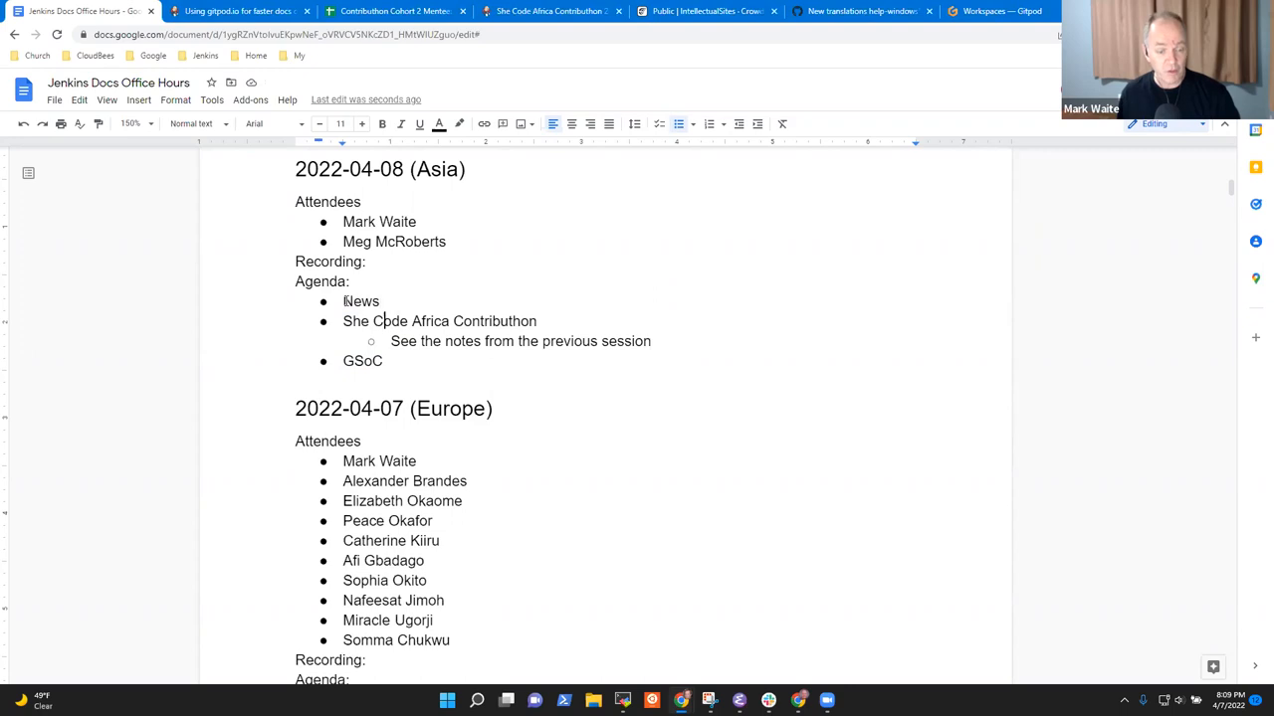
pyautogui.scroll(-3)
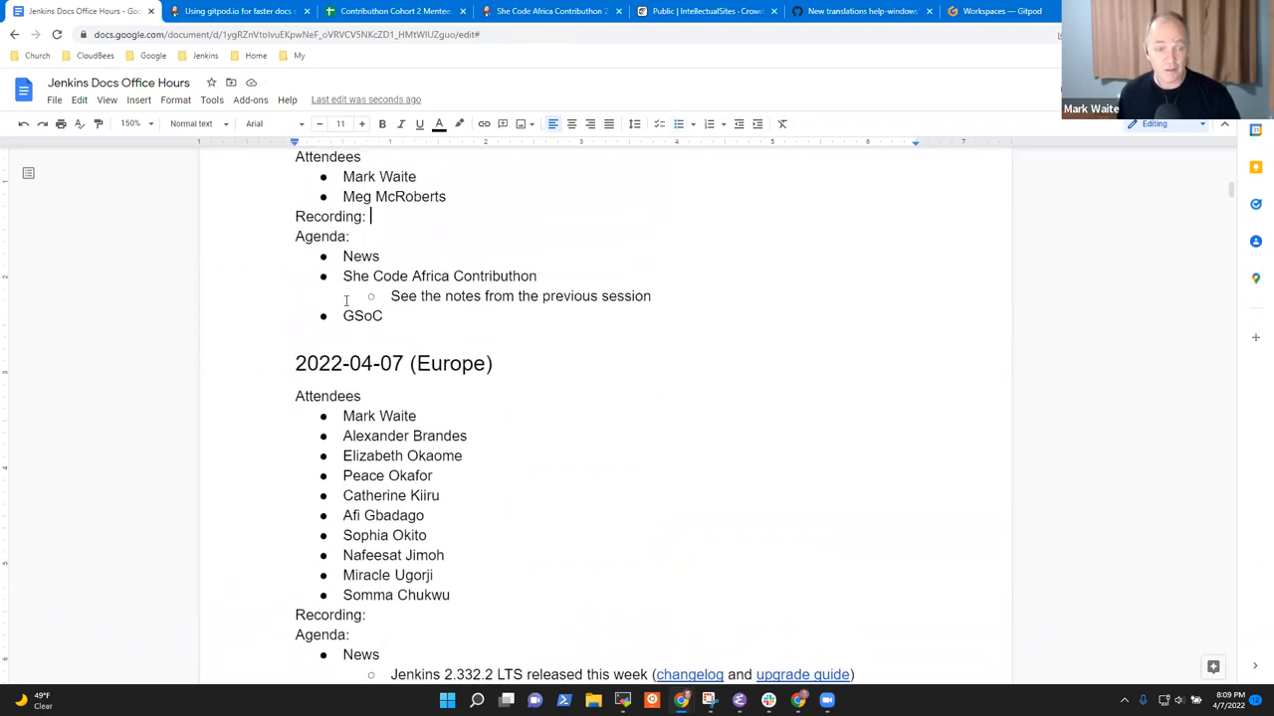
# - Add a News sub-bullet 'She Code Africa started Apr 5, 2022'
pyautogui.write('She C')
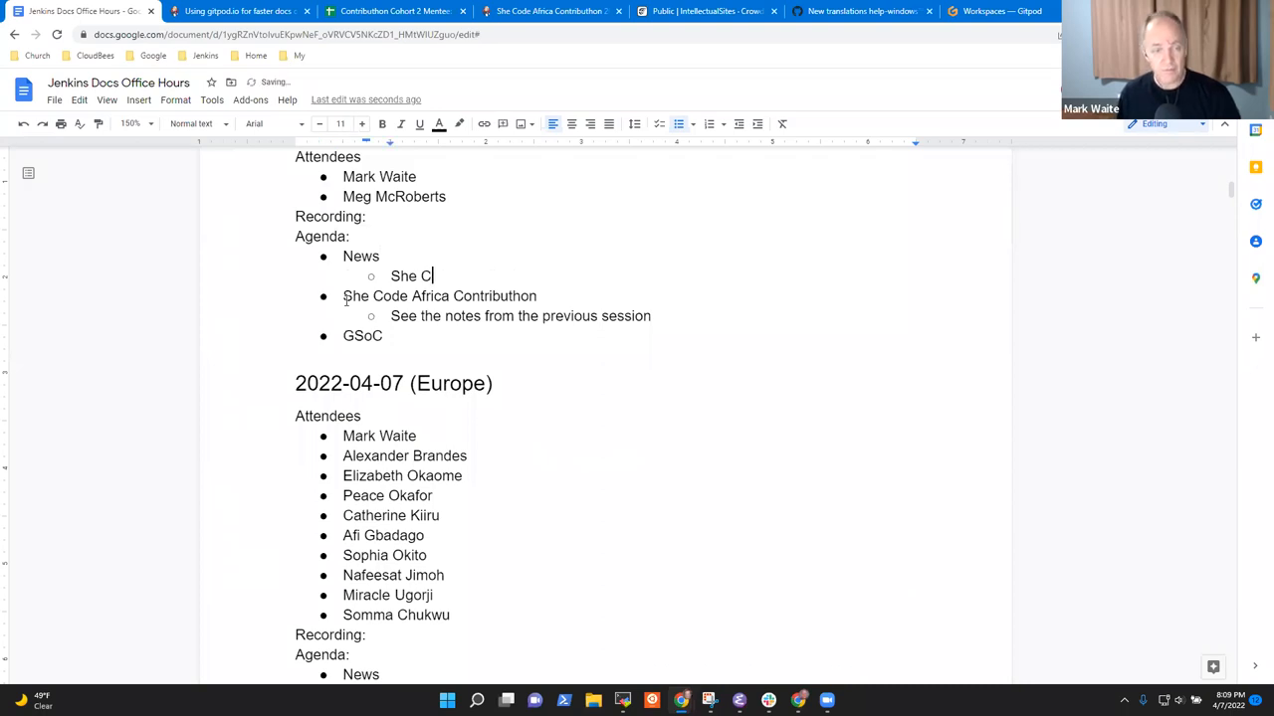
pyautogui.write('ode Africa started')
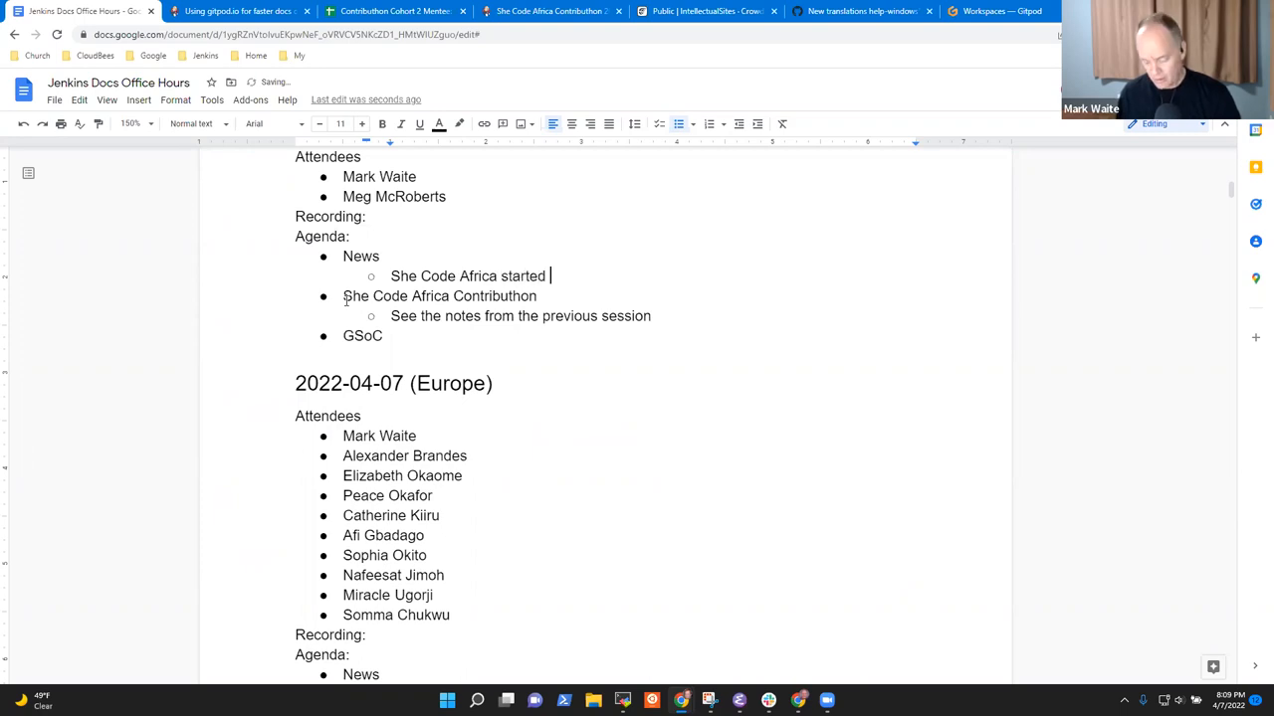
pyautogui.write('Apr')
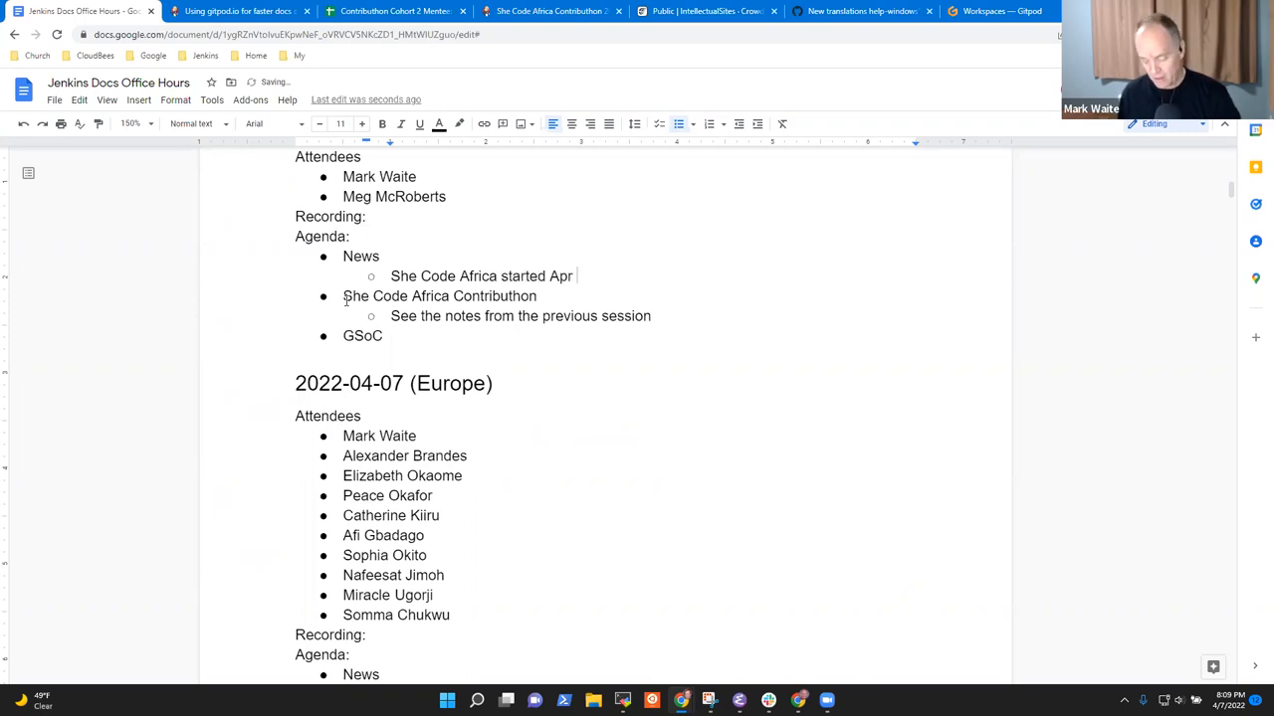
pyautogui.write('5, 202')
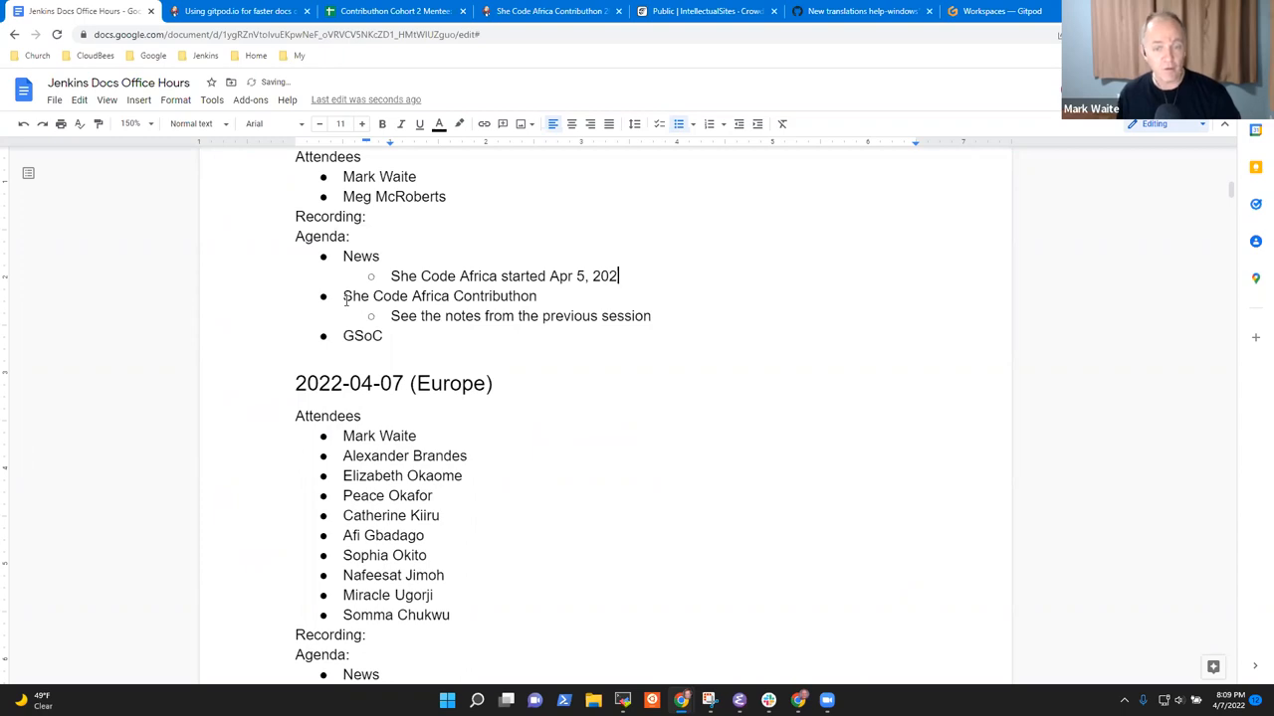
# - Add sub-points 'Community bonding' and 'Blog post, welcome in progress' beneath it
pyautogui.write('Community bonding')
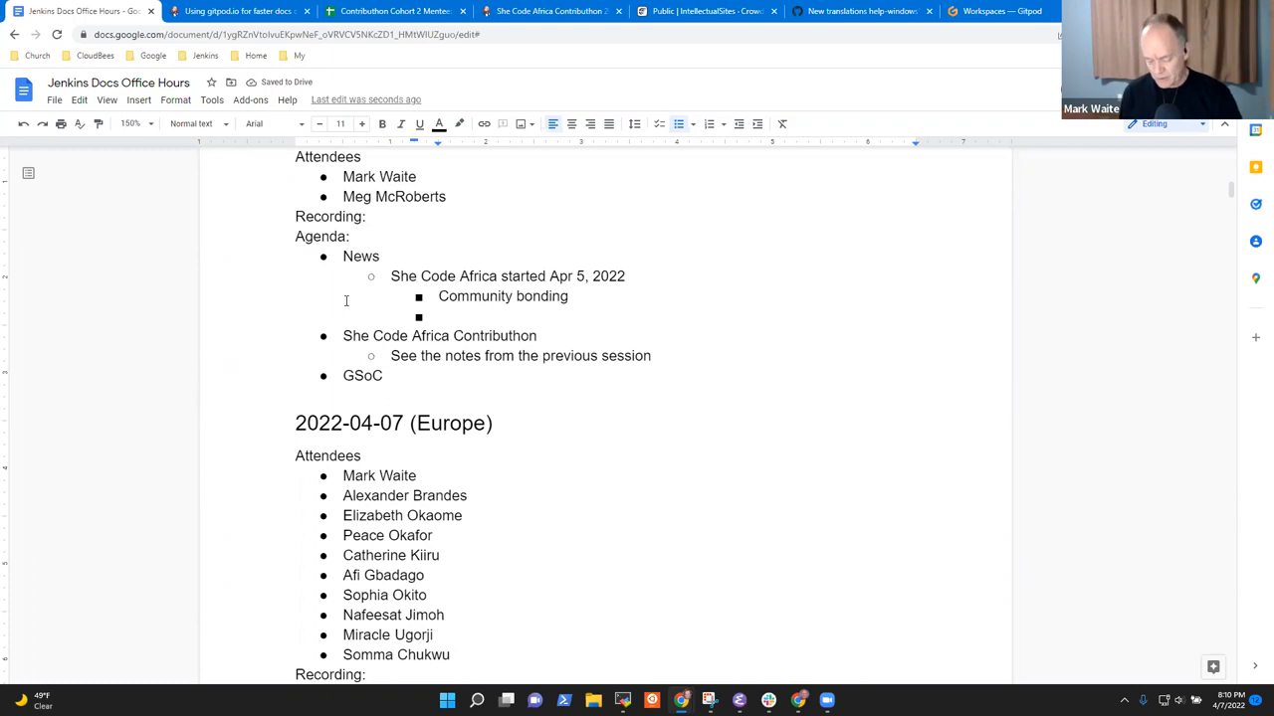
pyautogui.write('Blog post,')
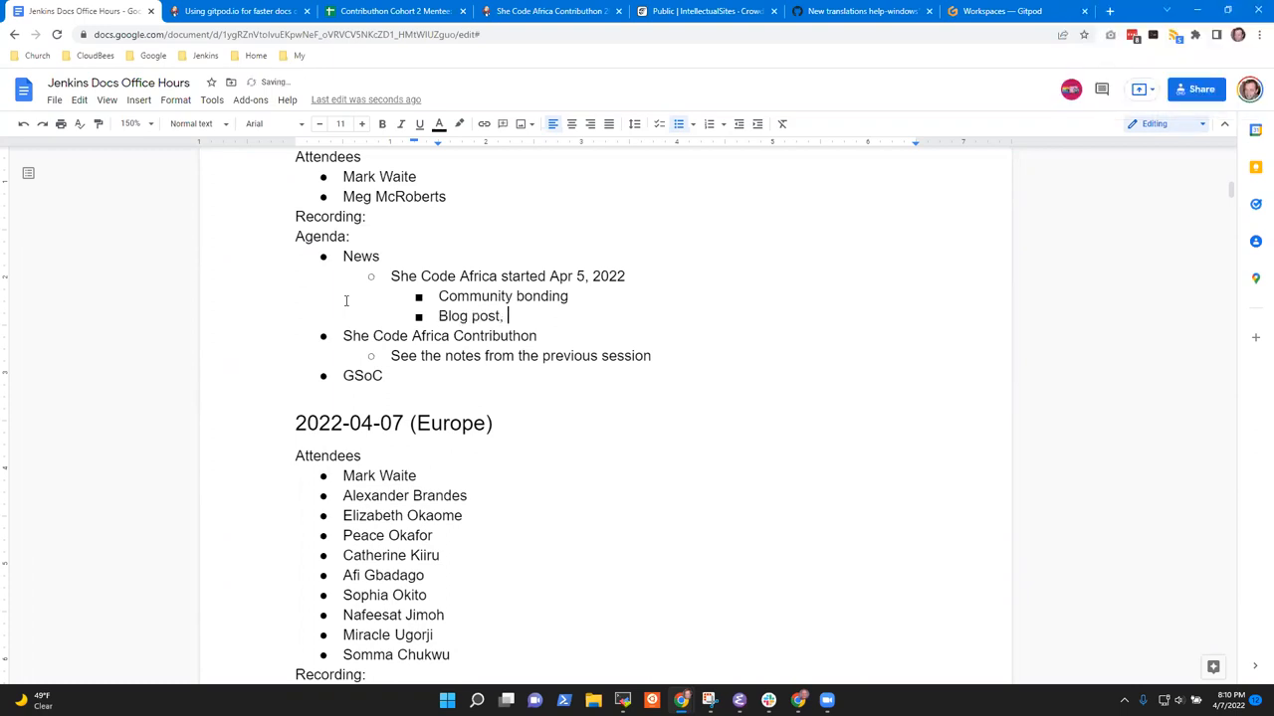
pyautogui.write('welcome')
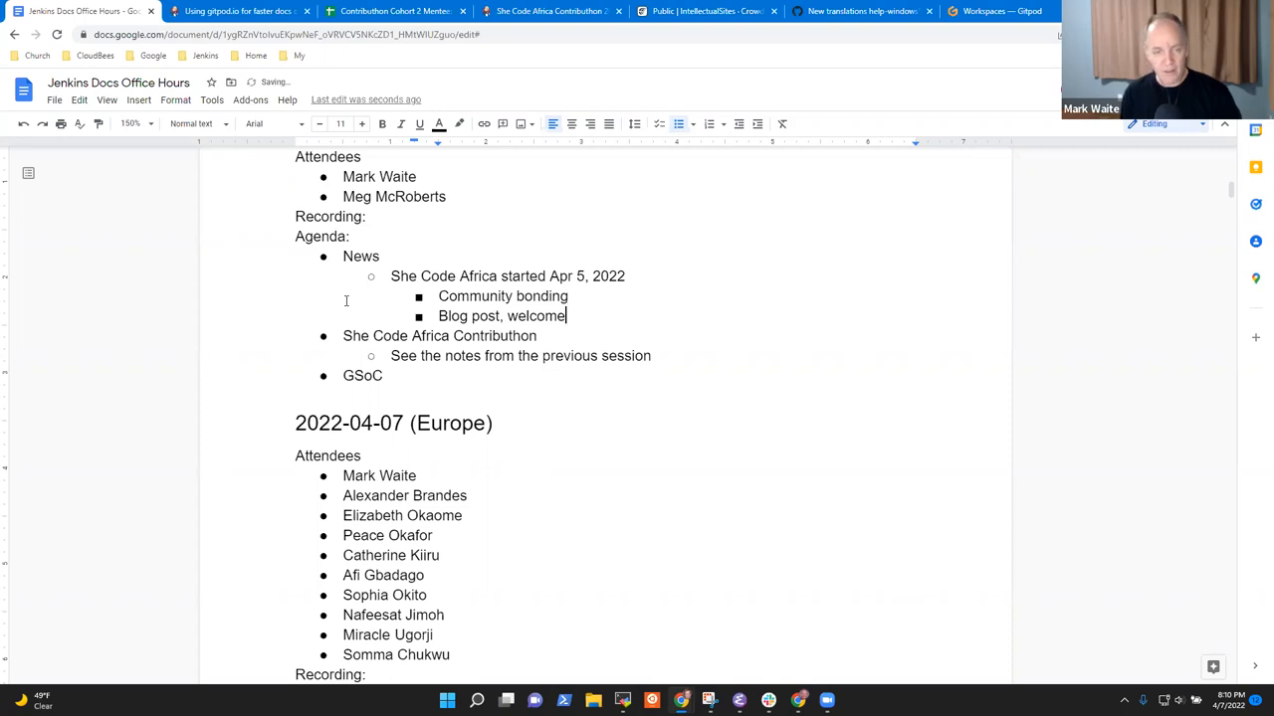
pyautogui.write('in progress')
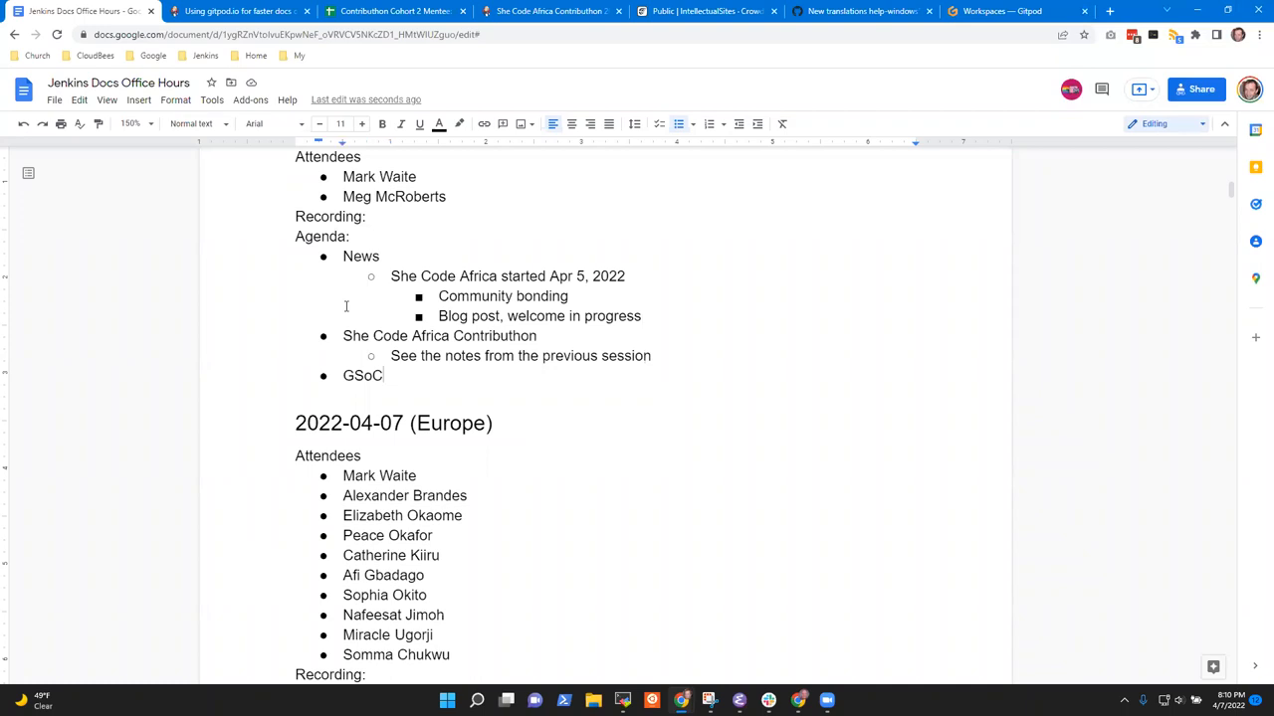
pyautogui.scroll(-3)
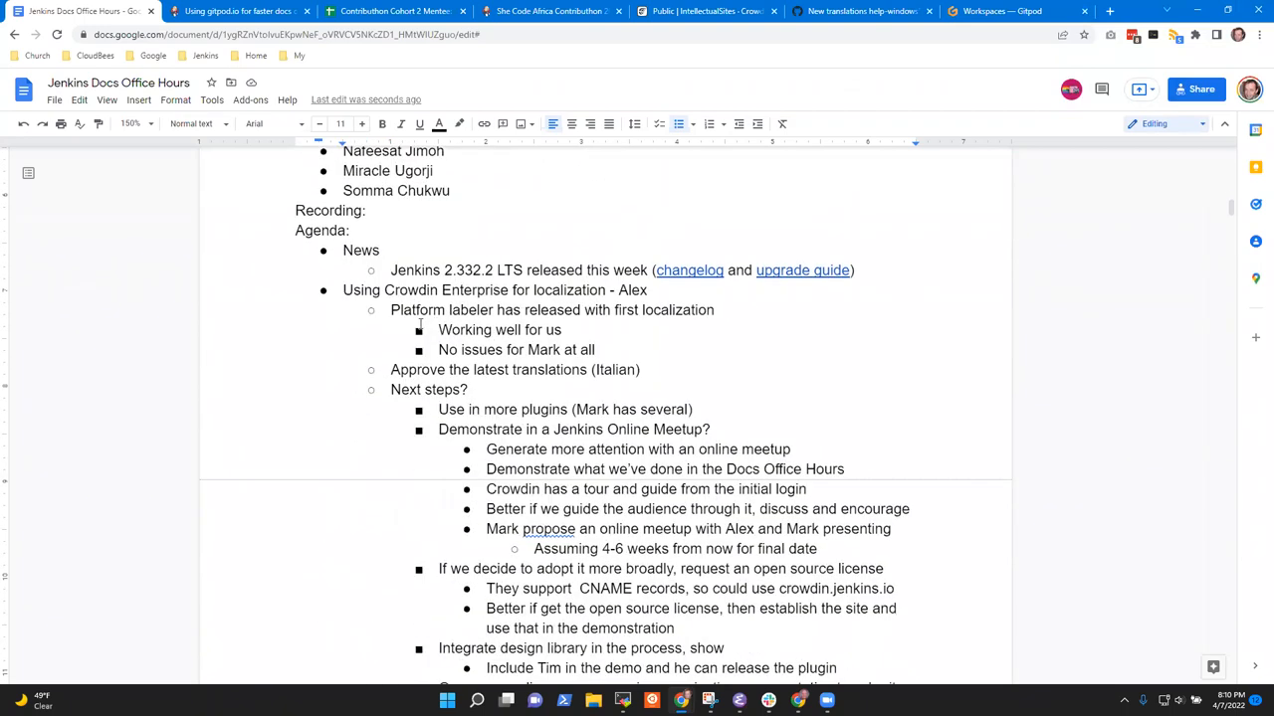
pyautogui.scroll(-3)
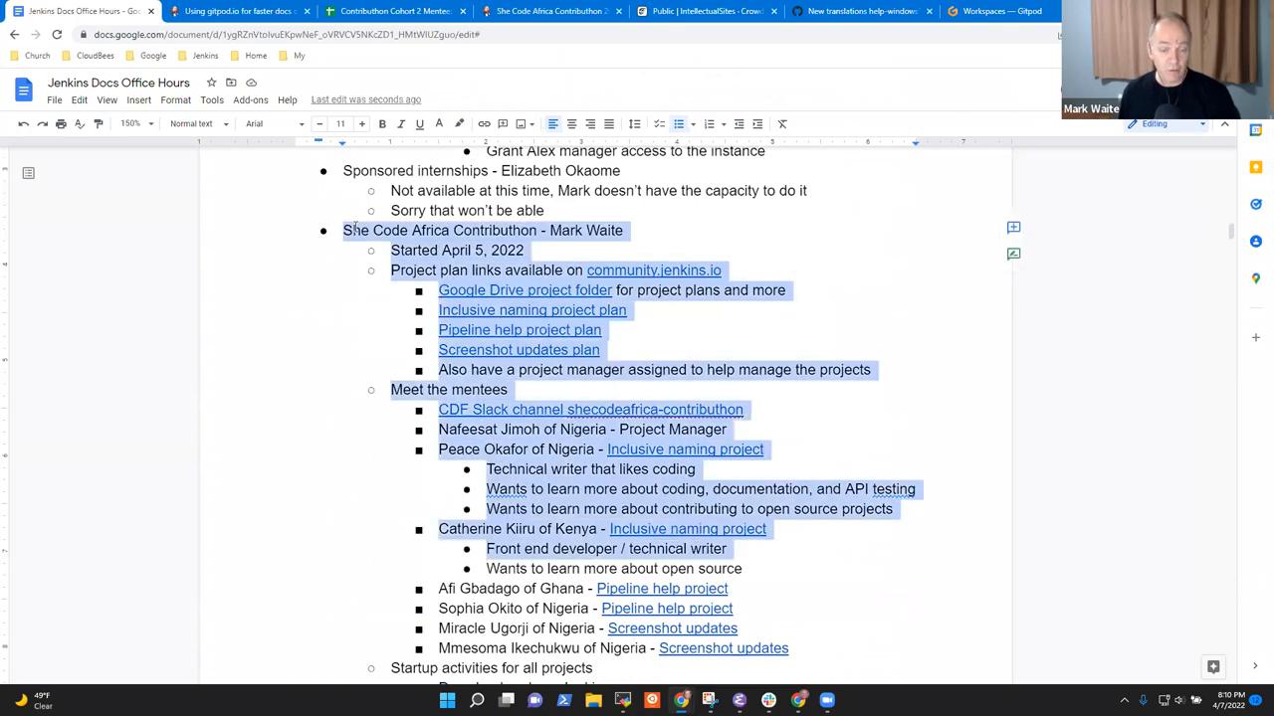
pyautogui.scroll(-3)
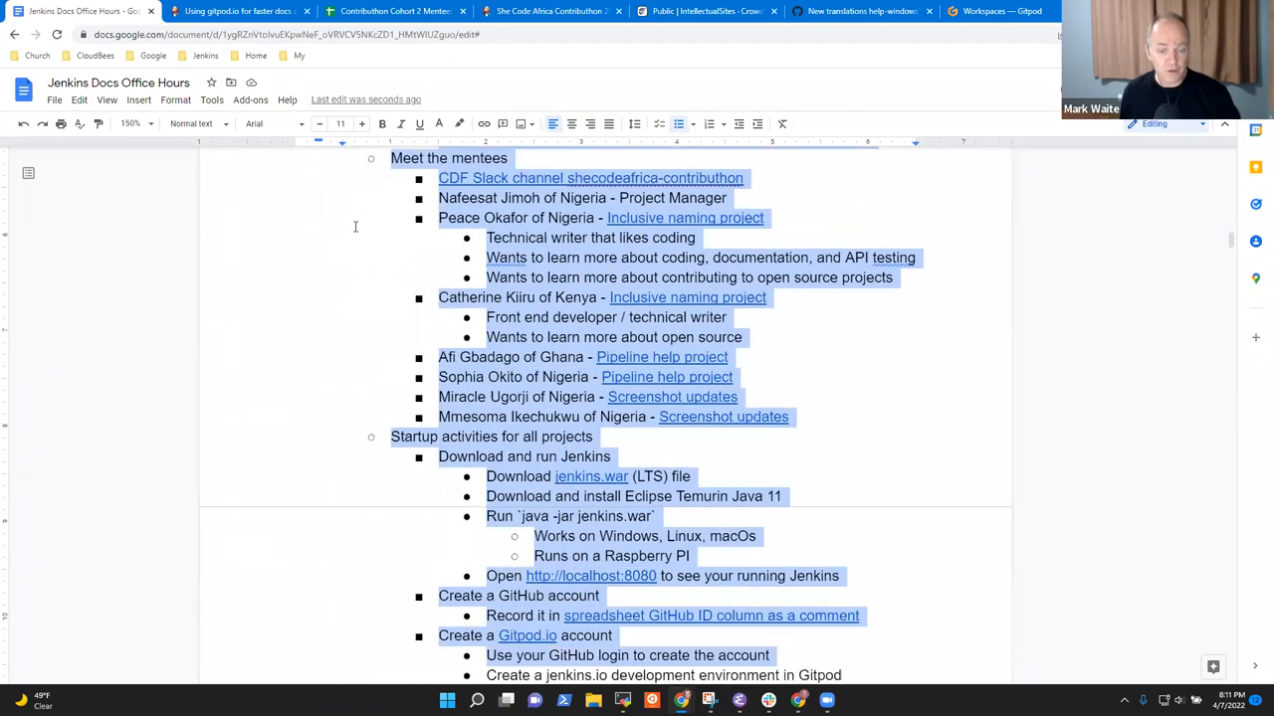
pyautogui.scroll(-3)
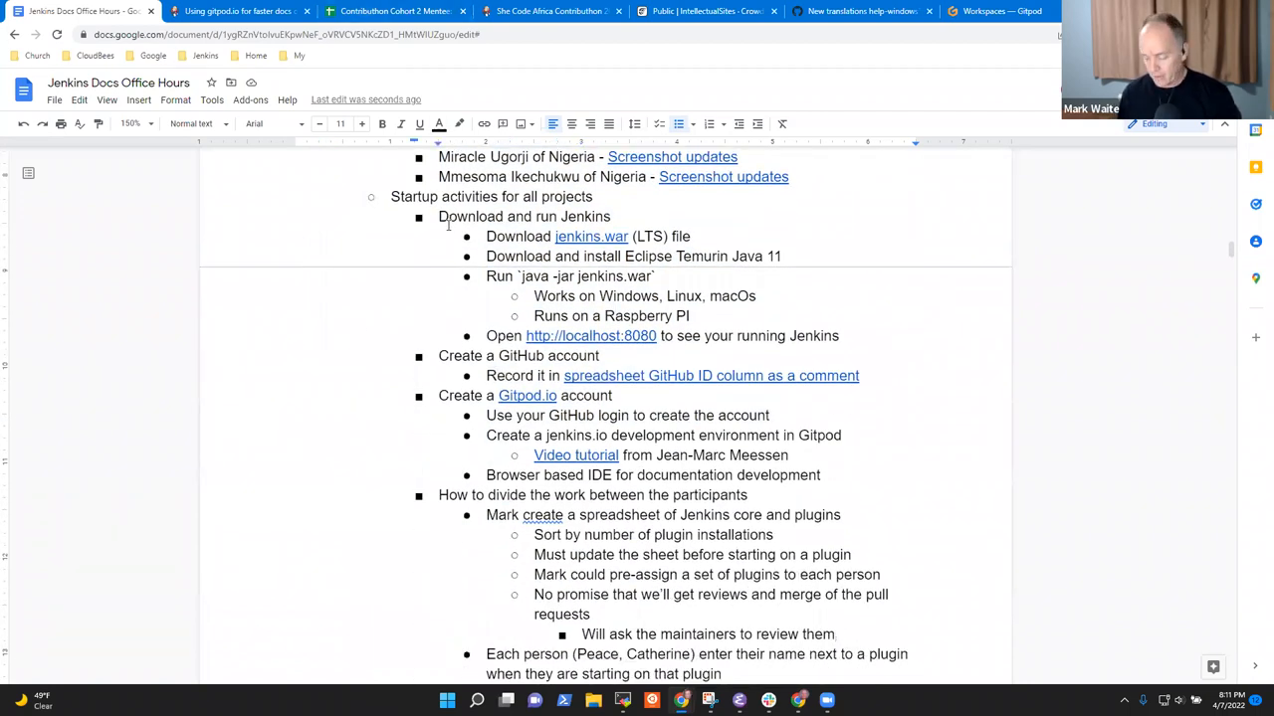
pyautogui.doubleClick(523, 215)
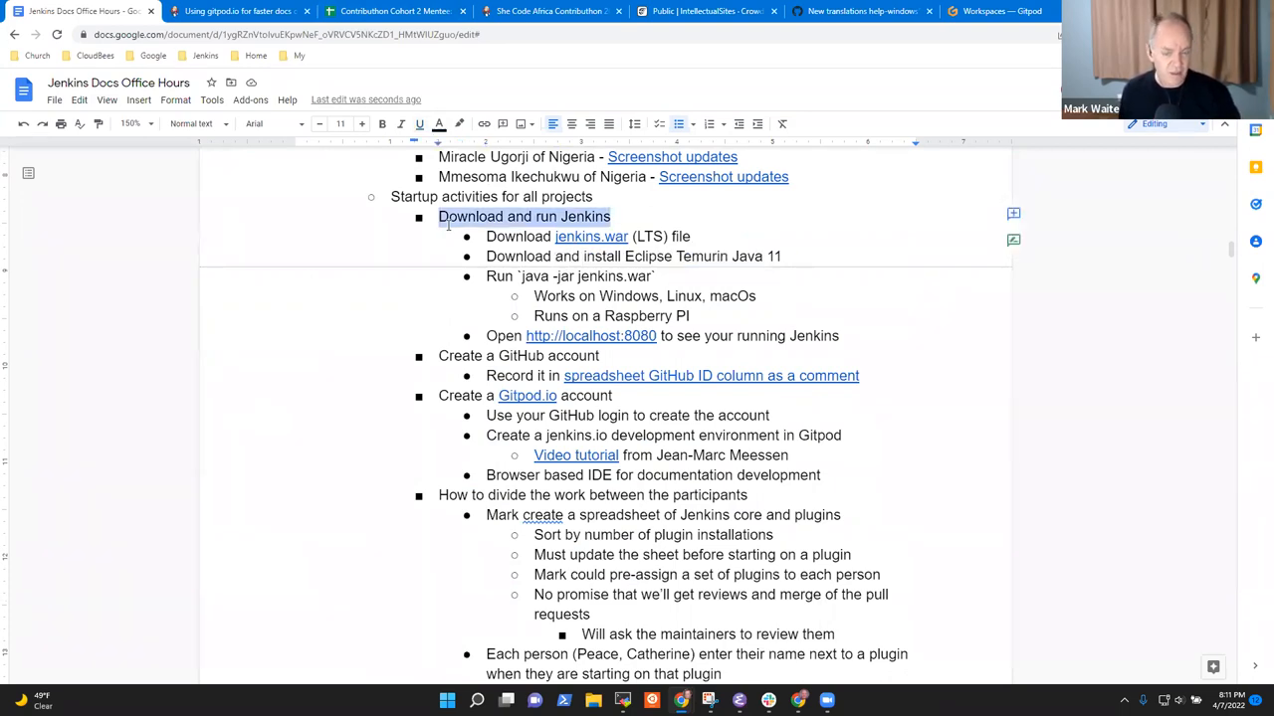
pyautogui.click(440, 354)
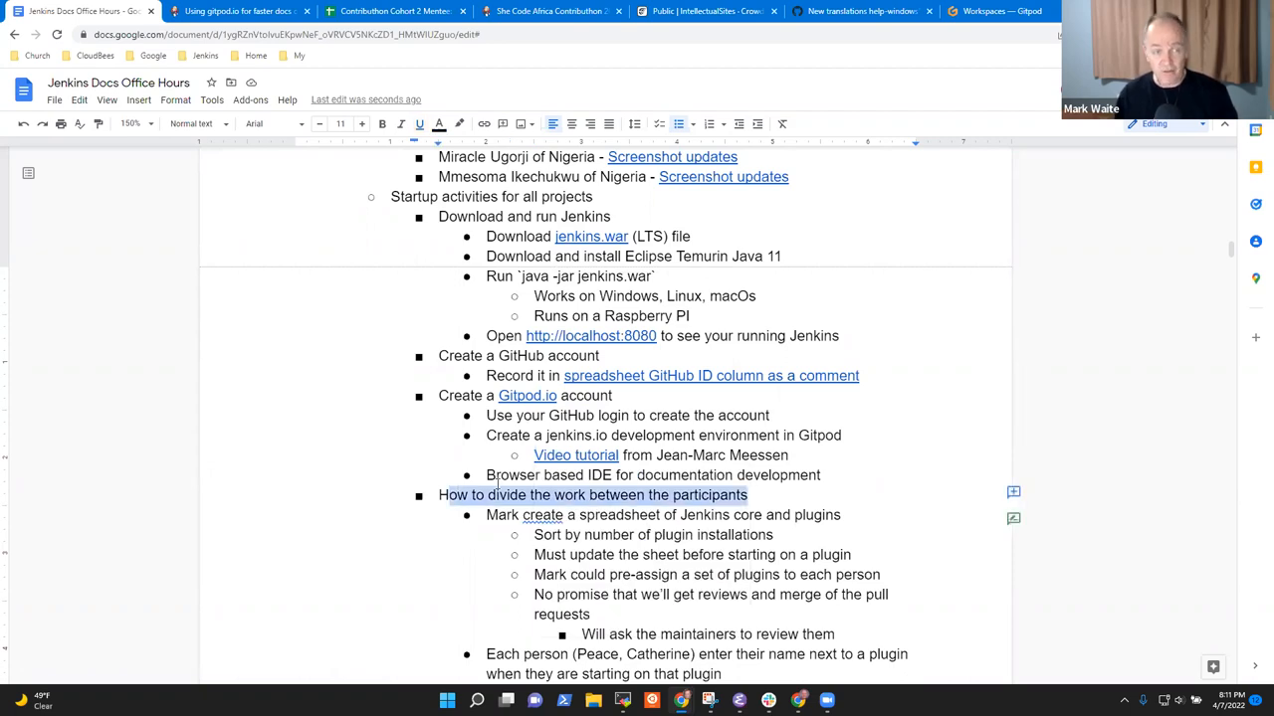
pyautogui.moveTo(597, 577)
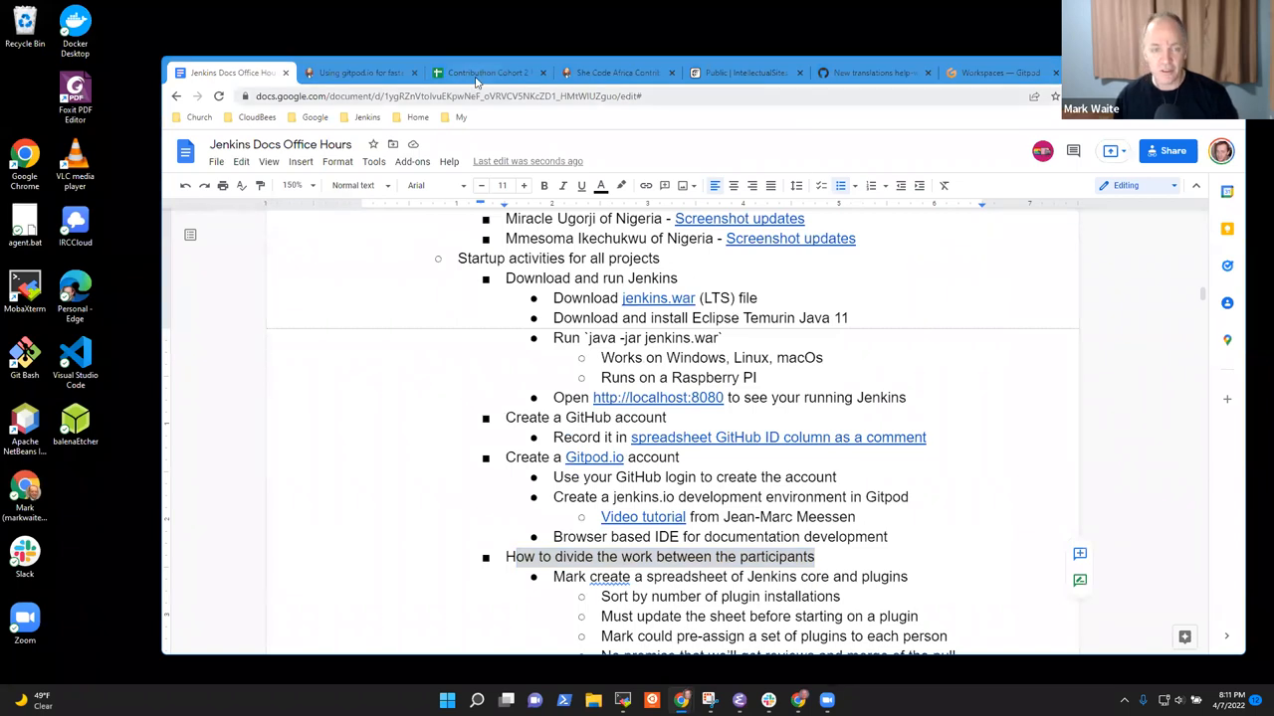
pyautogui.click(488, 71)
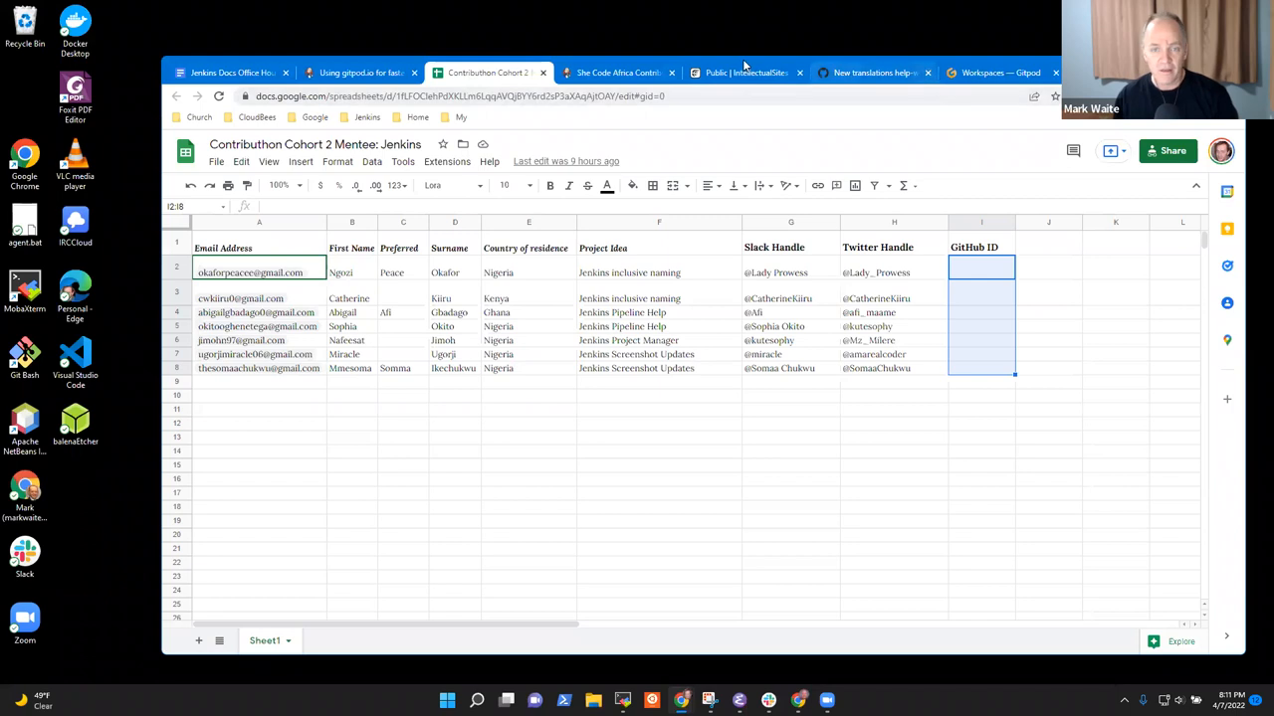
pyautogui.click(617, 72)
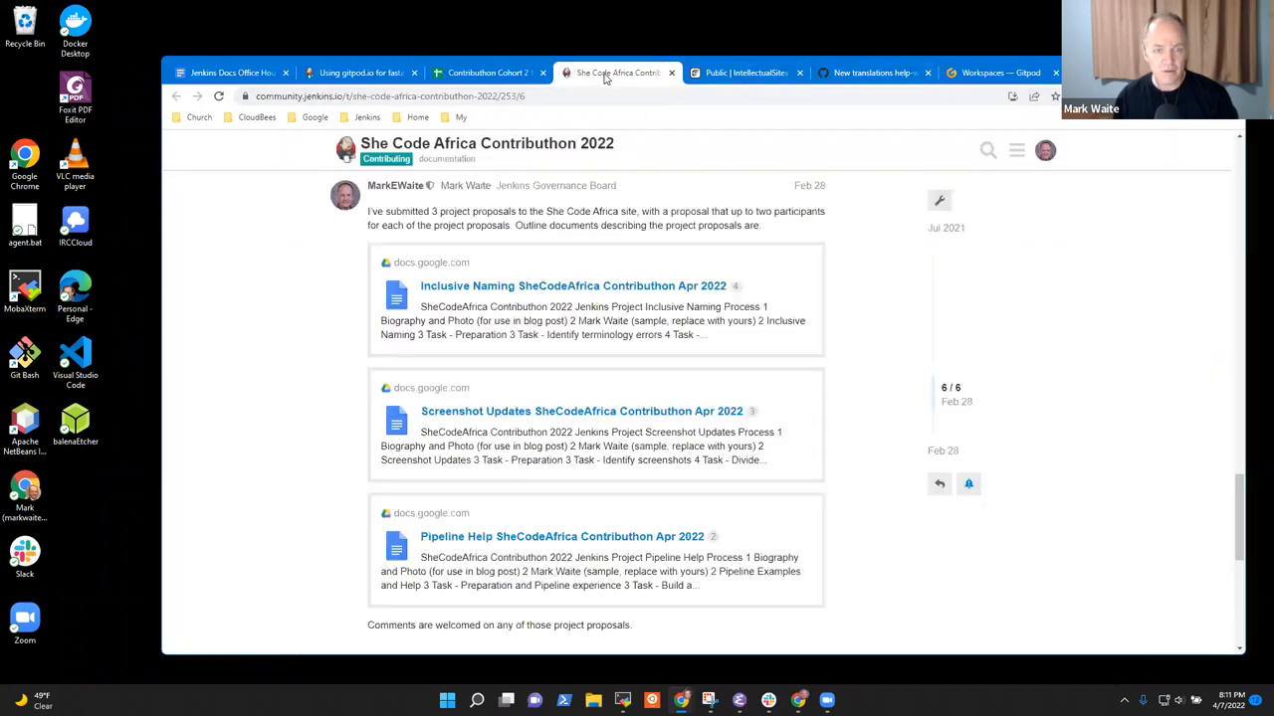
pyautogui.click(999, 72)
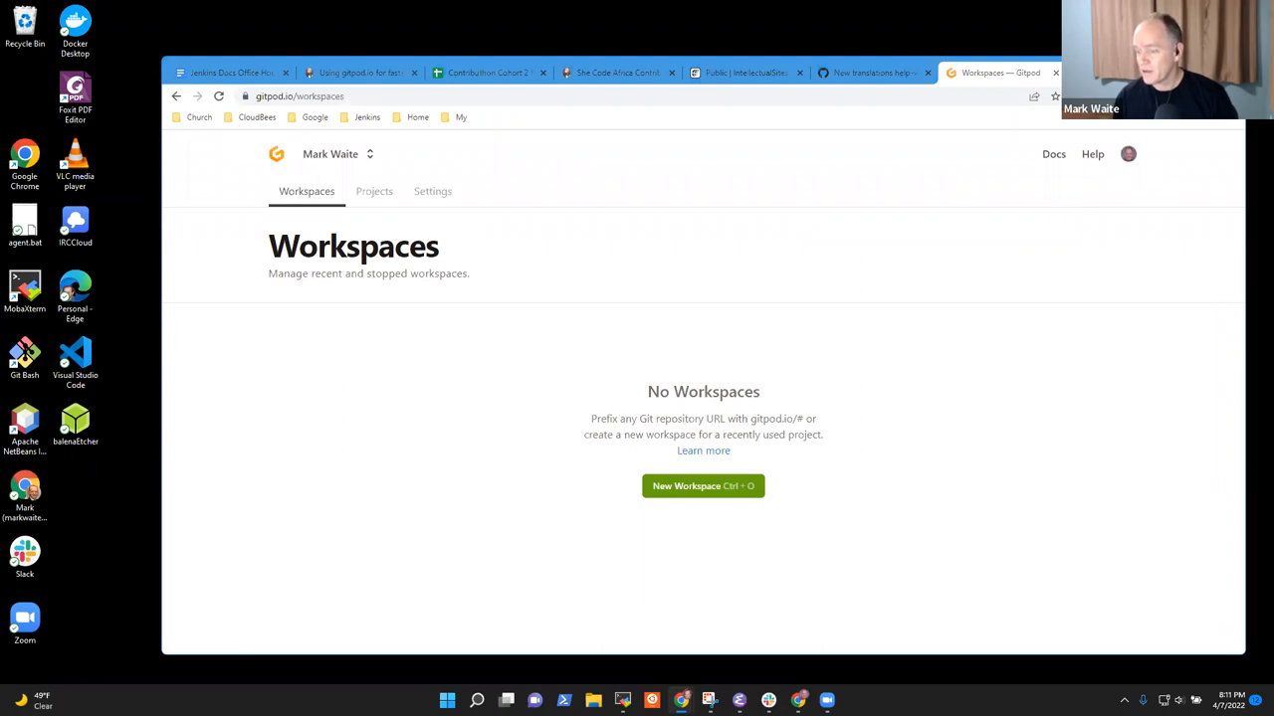
pyautogui.moveTo(210, 143)
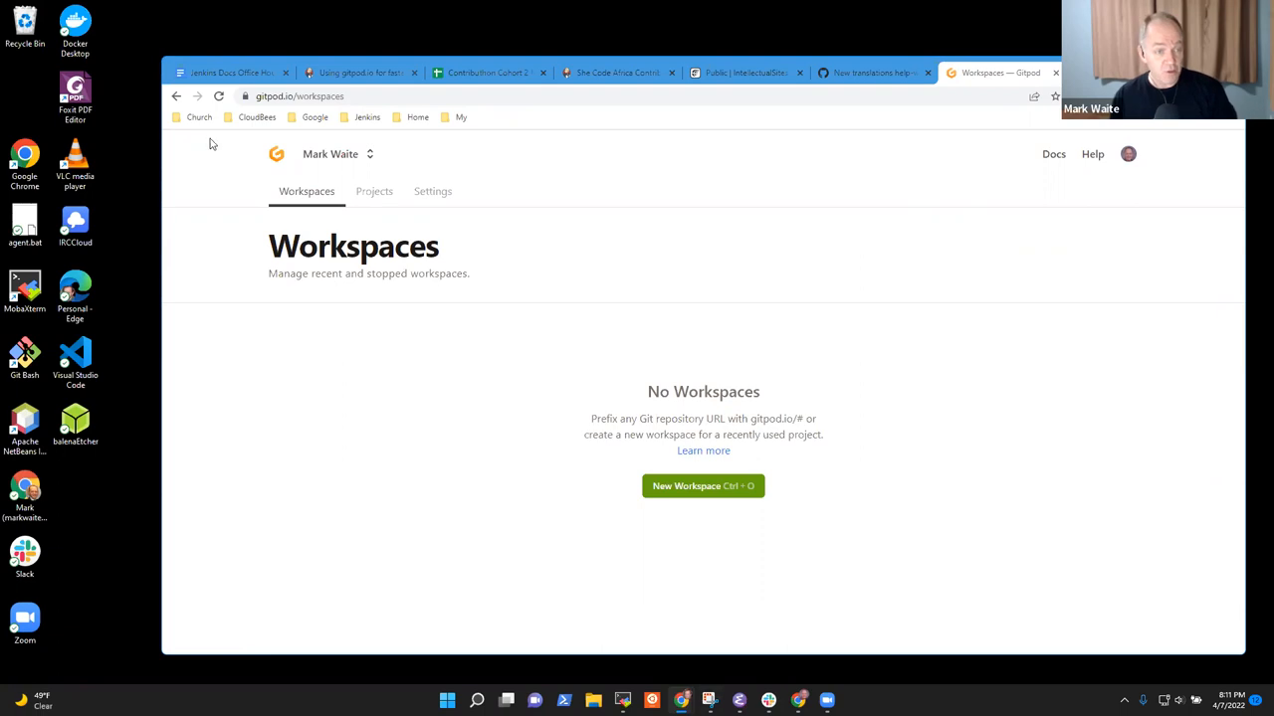
pyautogui.click(228, 72)
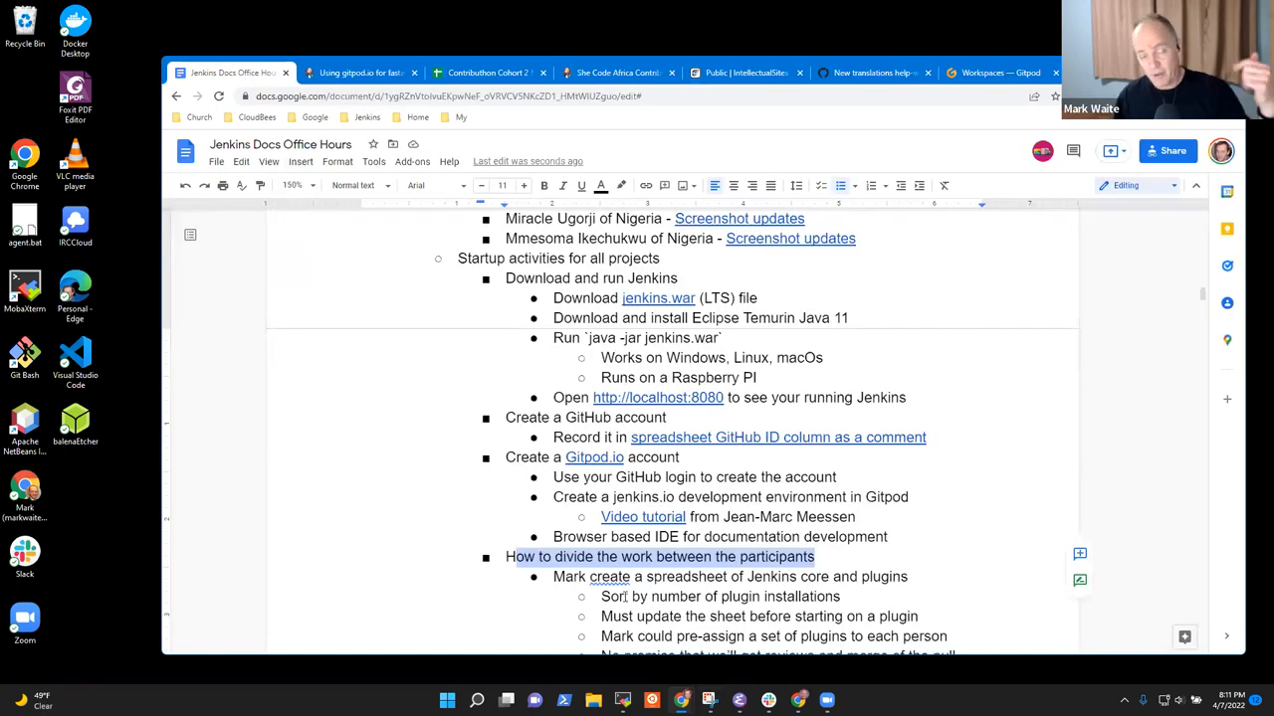
pyautogui.moveTo(625, 619)
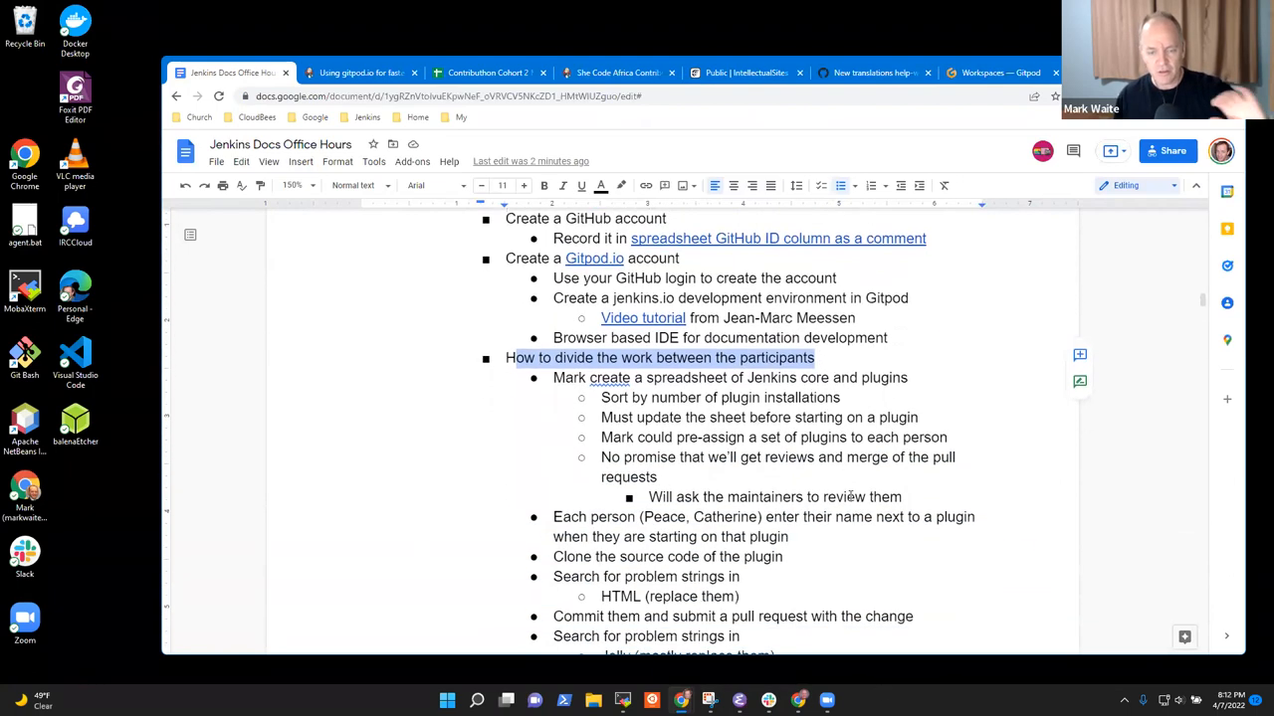
pyautogui.doubleClick(662, 517)
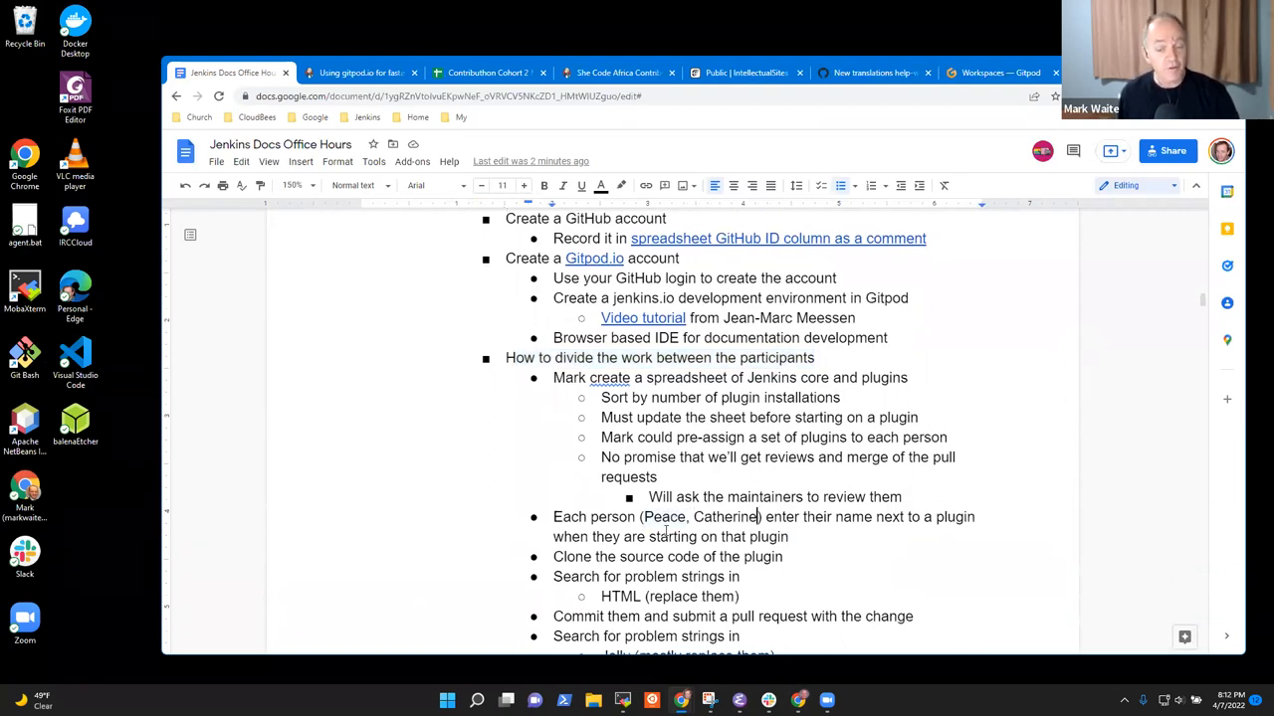
pyautogui.doubleClick(724, 518)
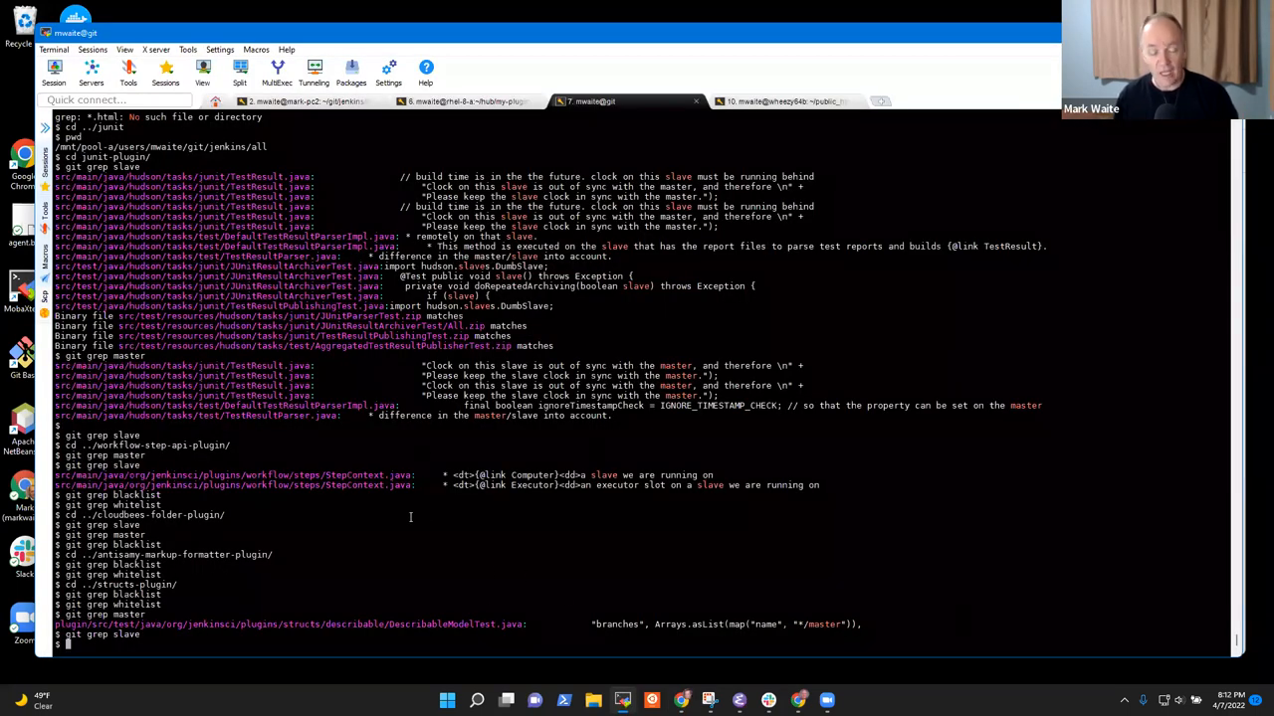
pyautogui.moveTo(465, 510)
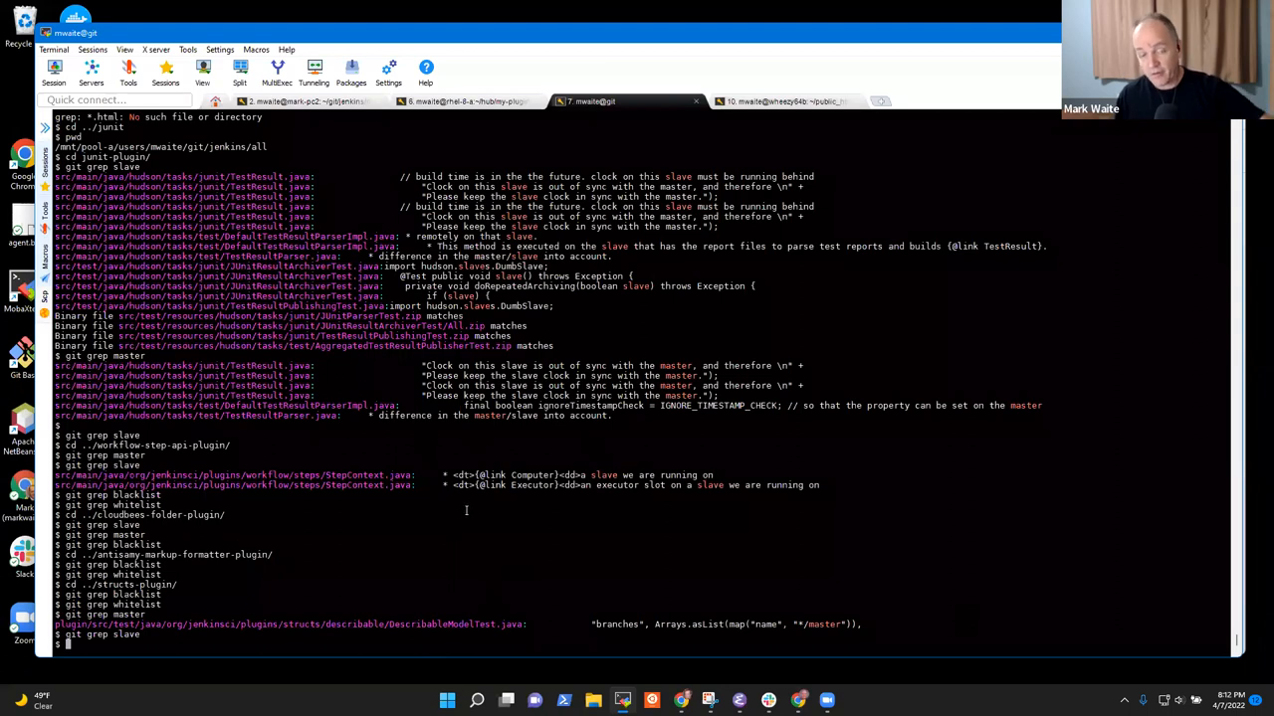
pyautogui.moveTo(478, 533)
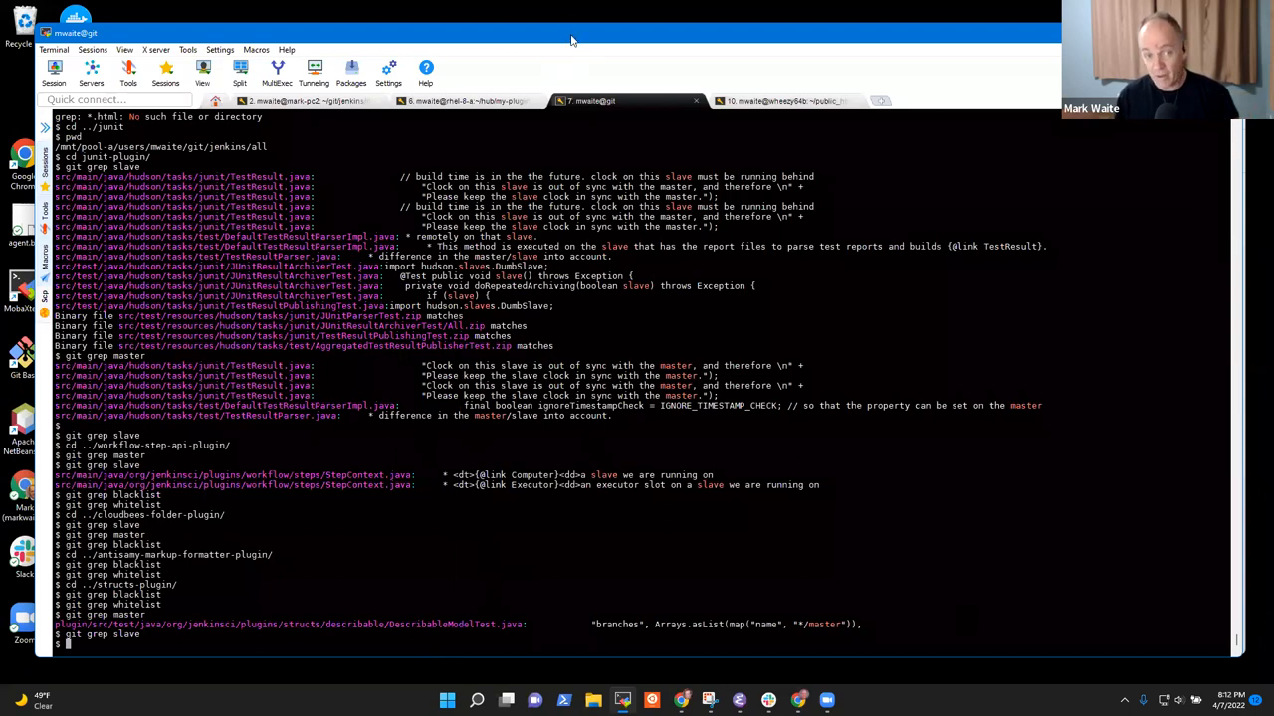
pyautogui.moveTo(649, 45)
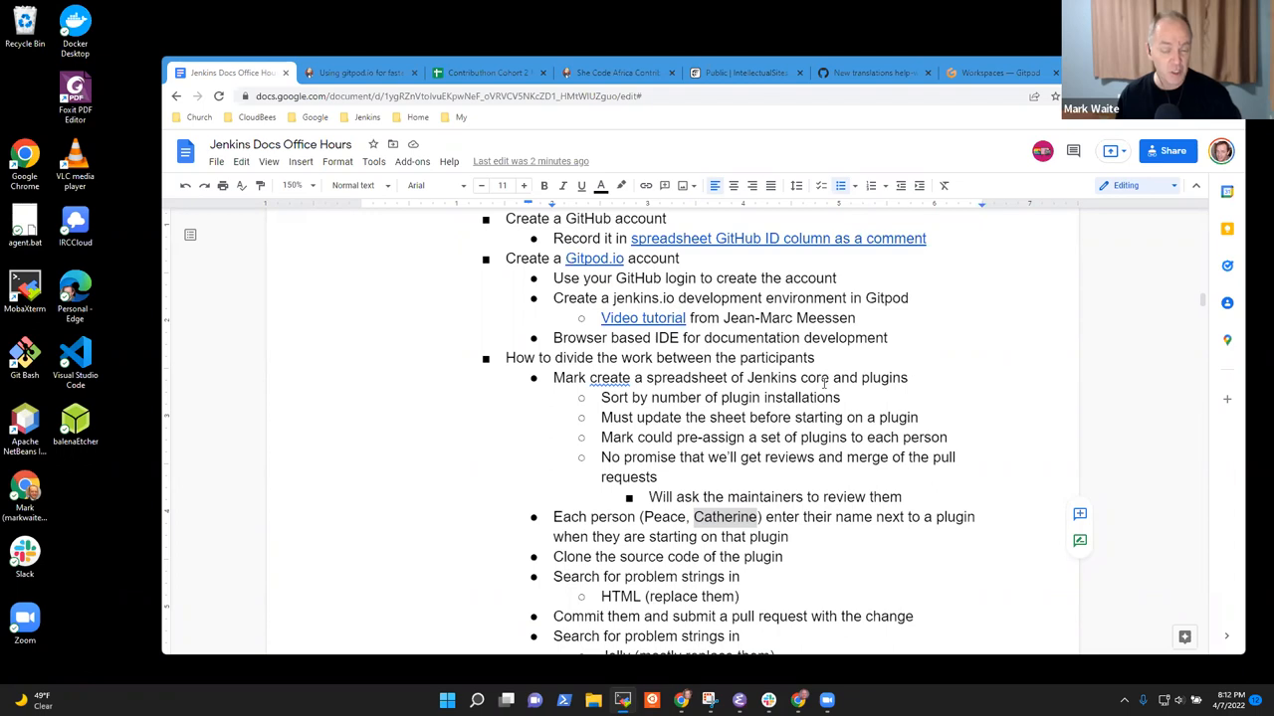
pyautogui.moveTo(704, 450)
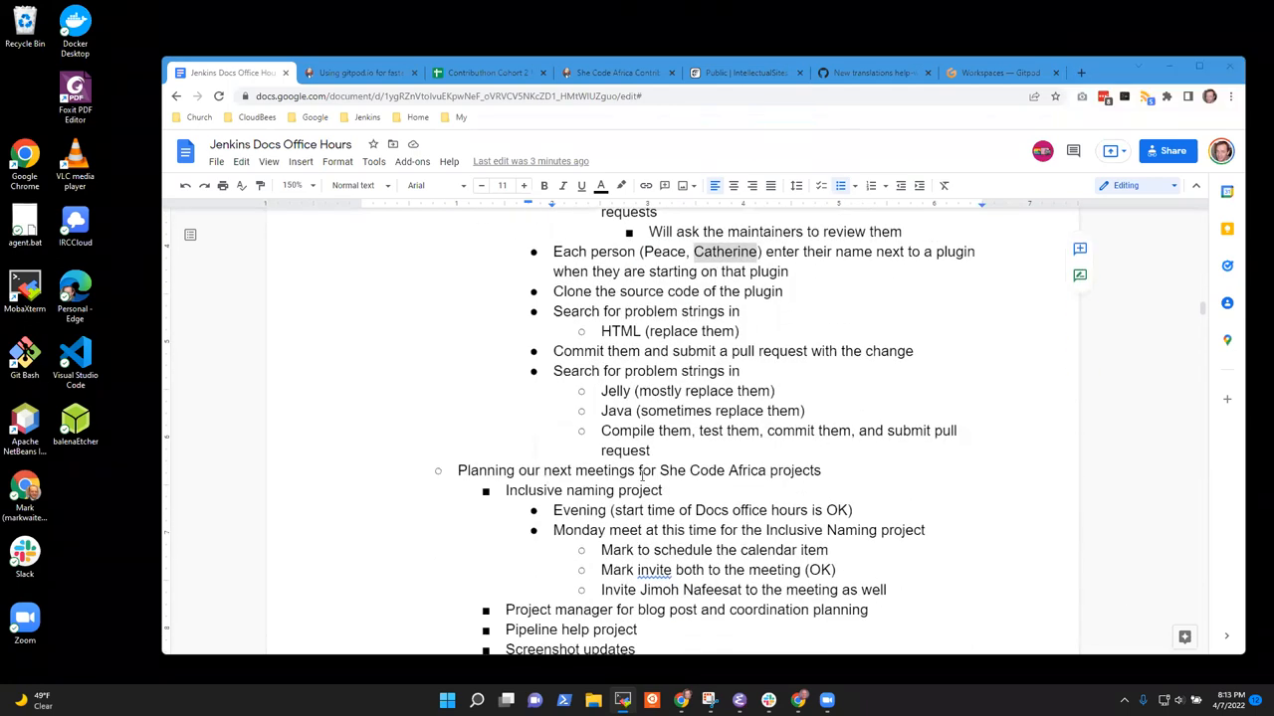
pyautogui.scroll(-3)
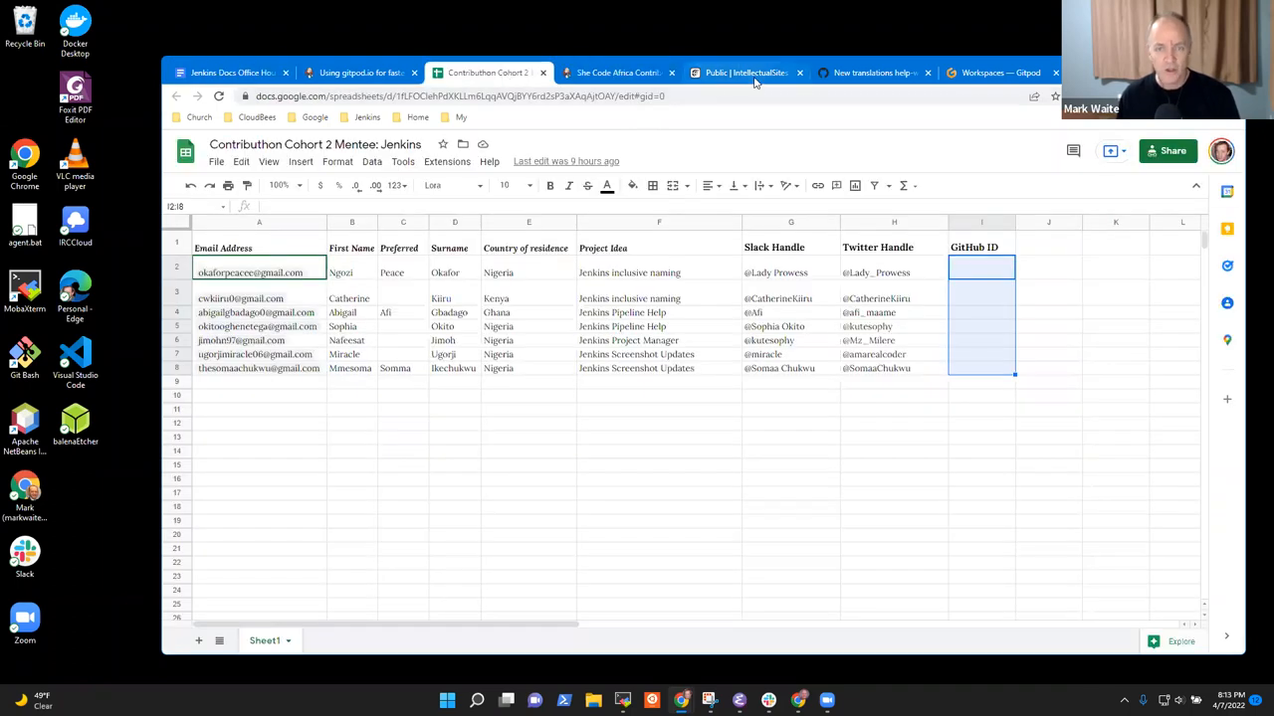
# - View the German translations commit, then return to the Office Hours agenda document
pyautogui.click(874, 71)
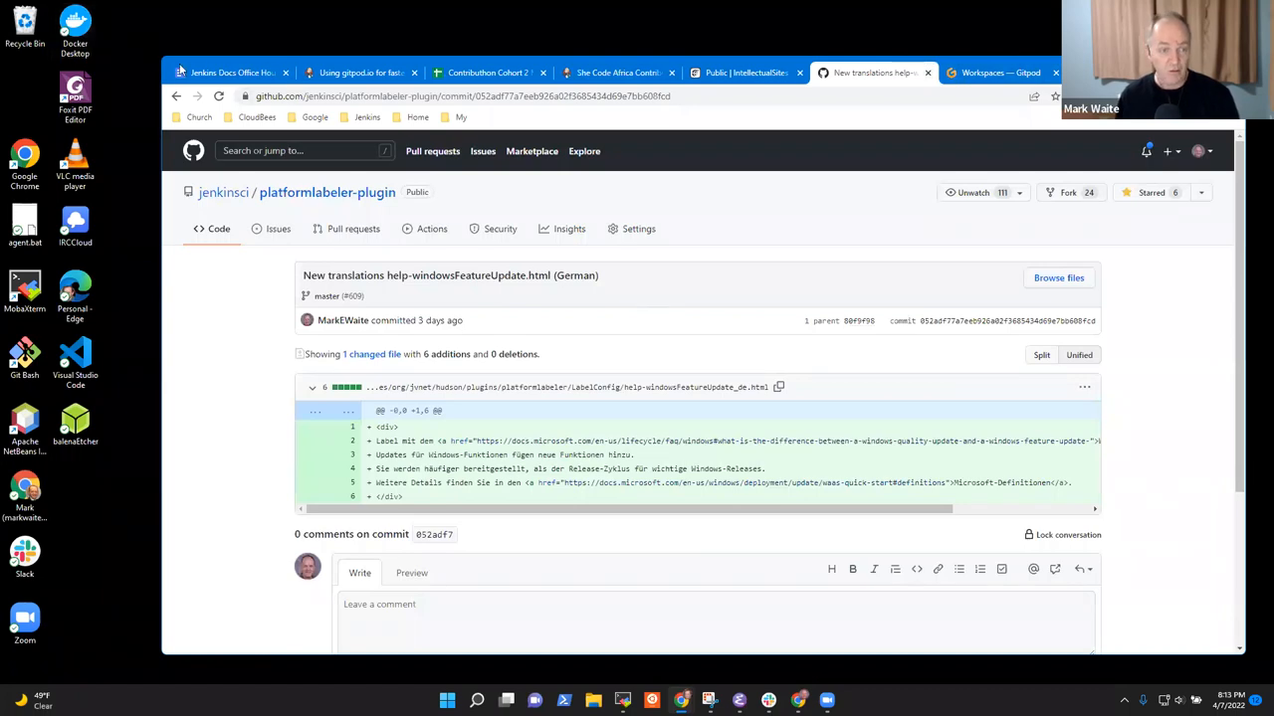
pyautogui.click(231, 71)
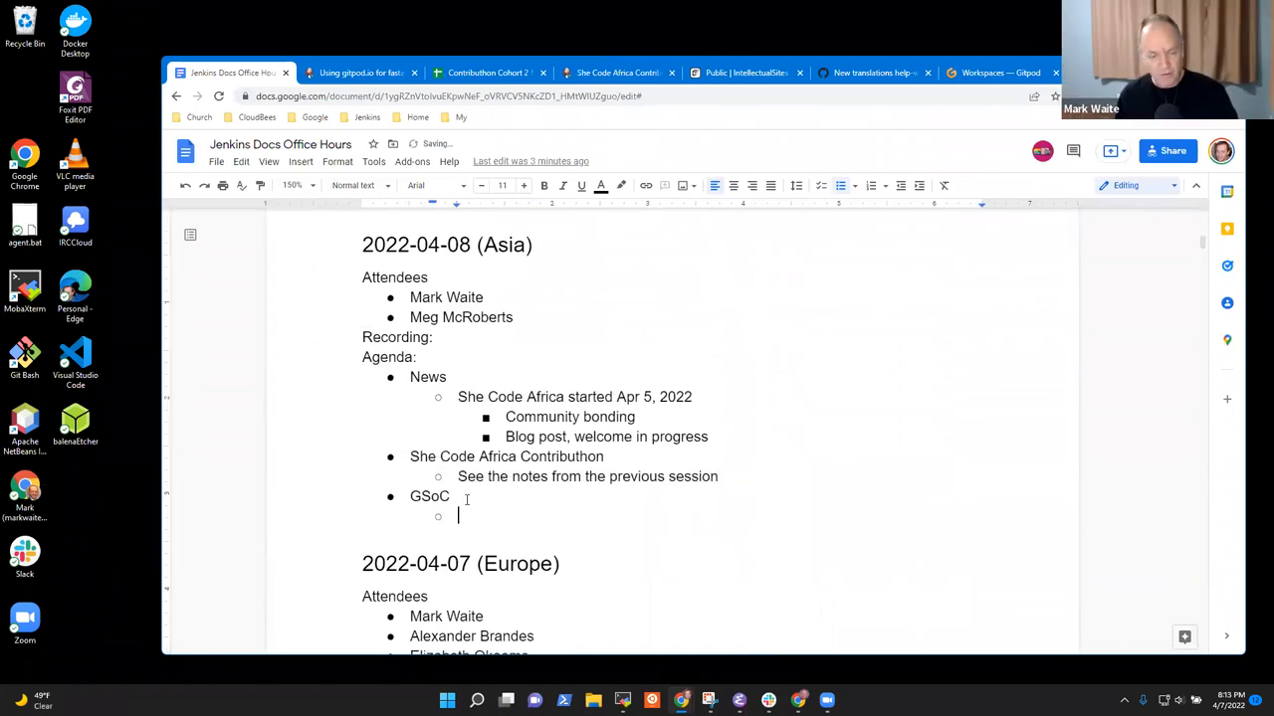
# - Write the GSoC note that proposal reviews are due by April 9 for candidates
pyautogui.write('Ongoing reviews of proj')
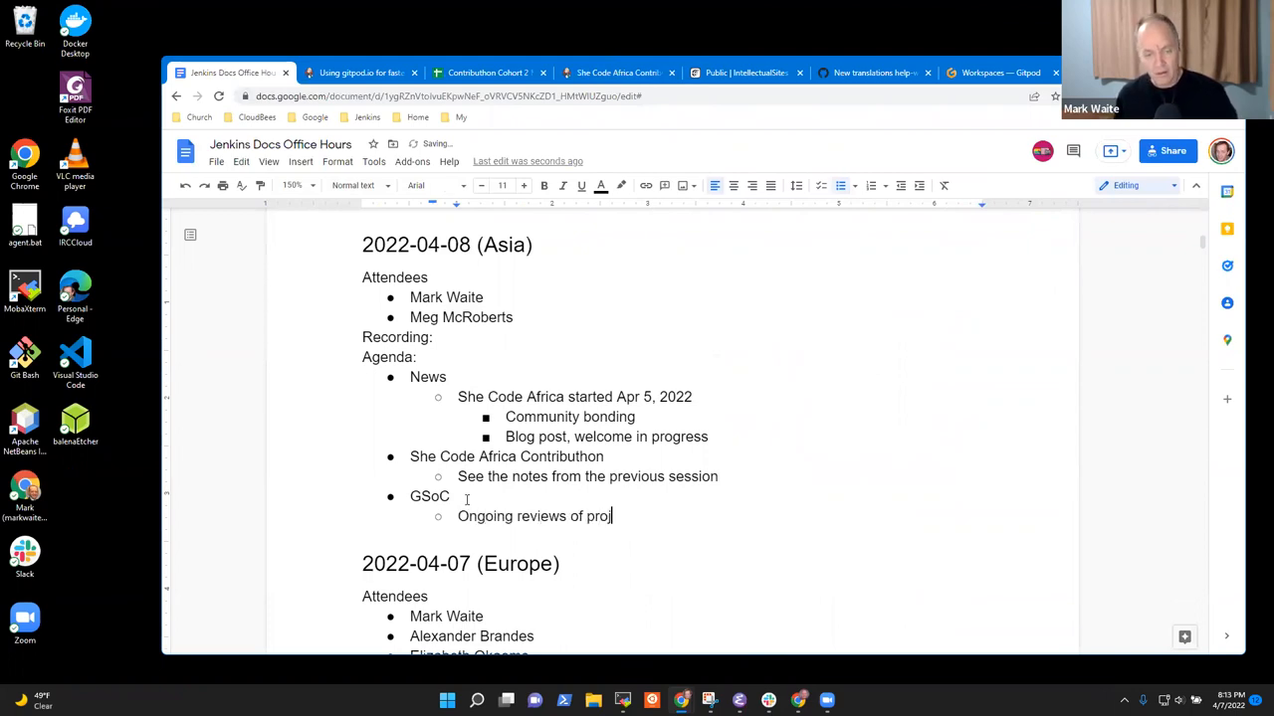
pyautogui.write('plan')
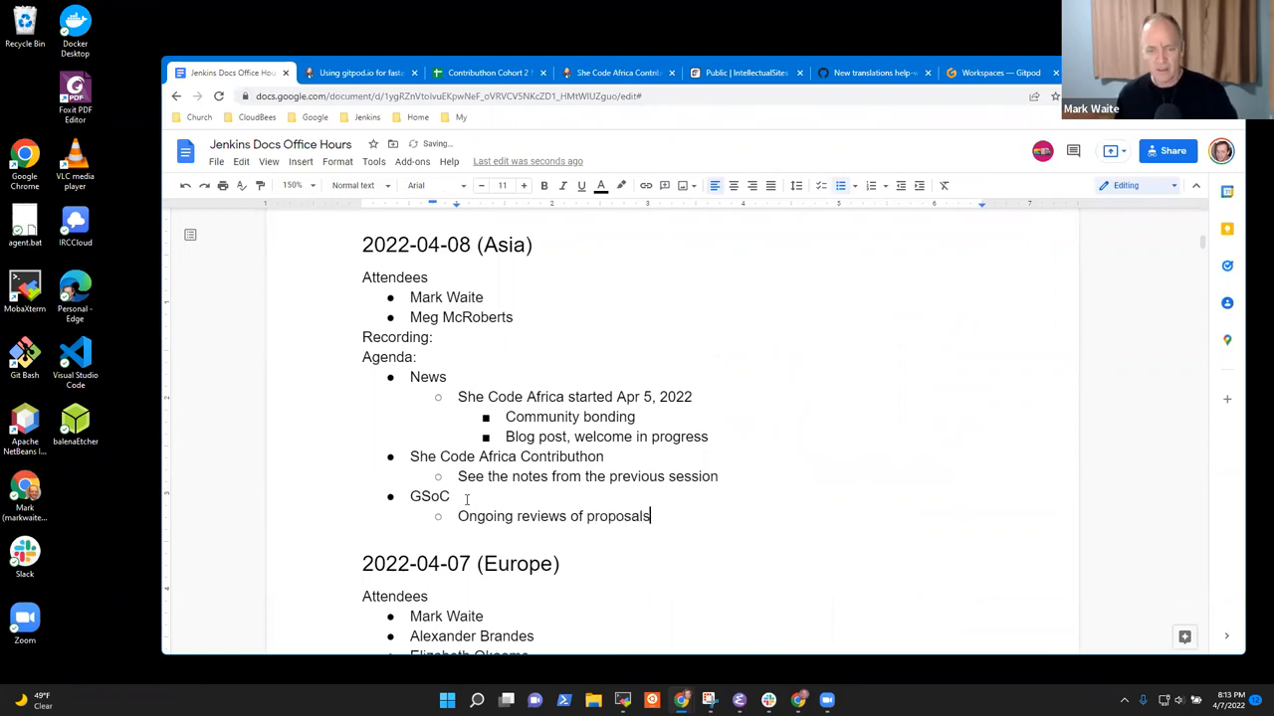
pyautogui.write('due by')
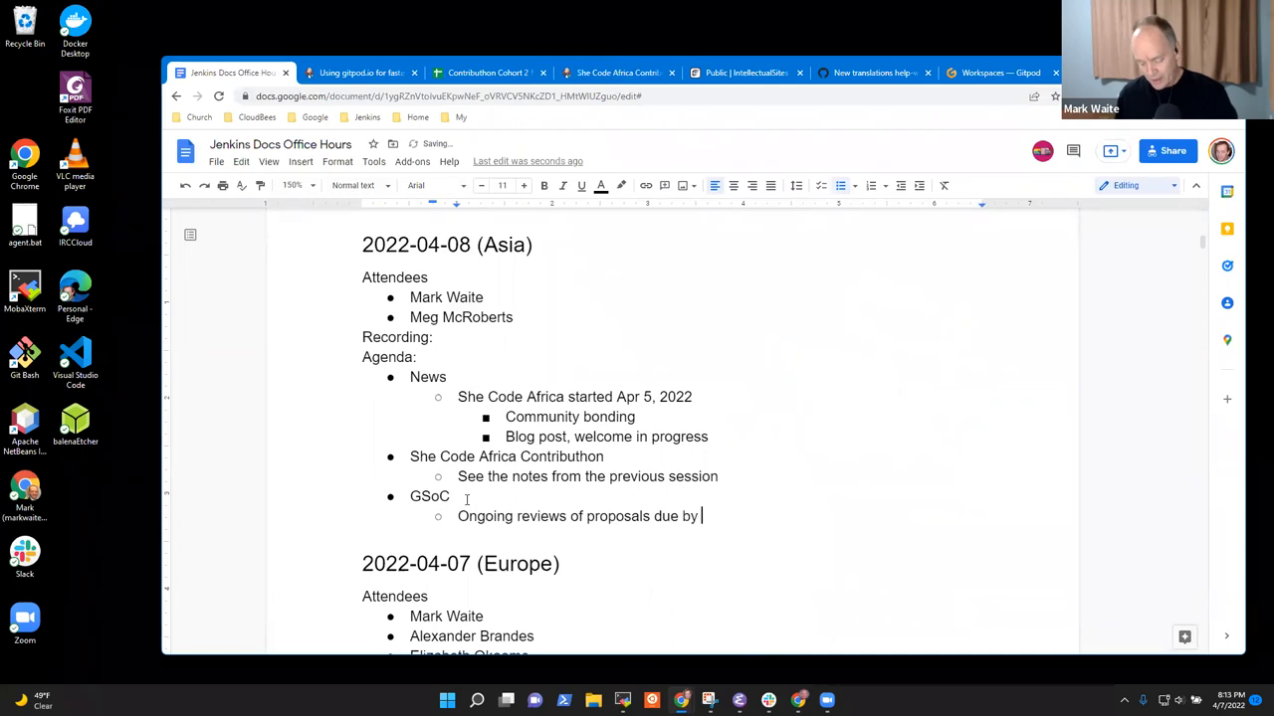
pyautogui.write('April 9 so that')
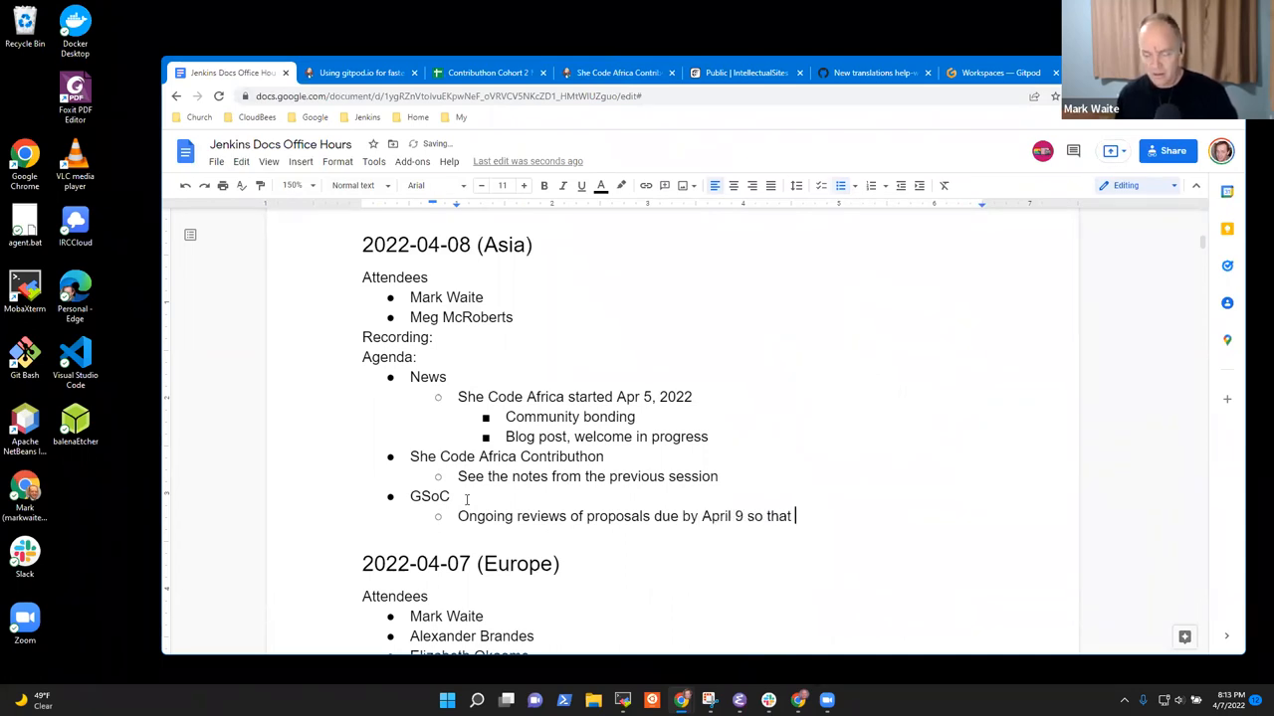
pyautogui.write('candidates can refgin')
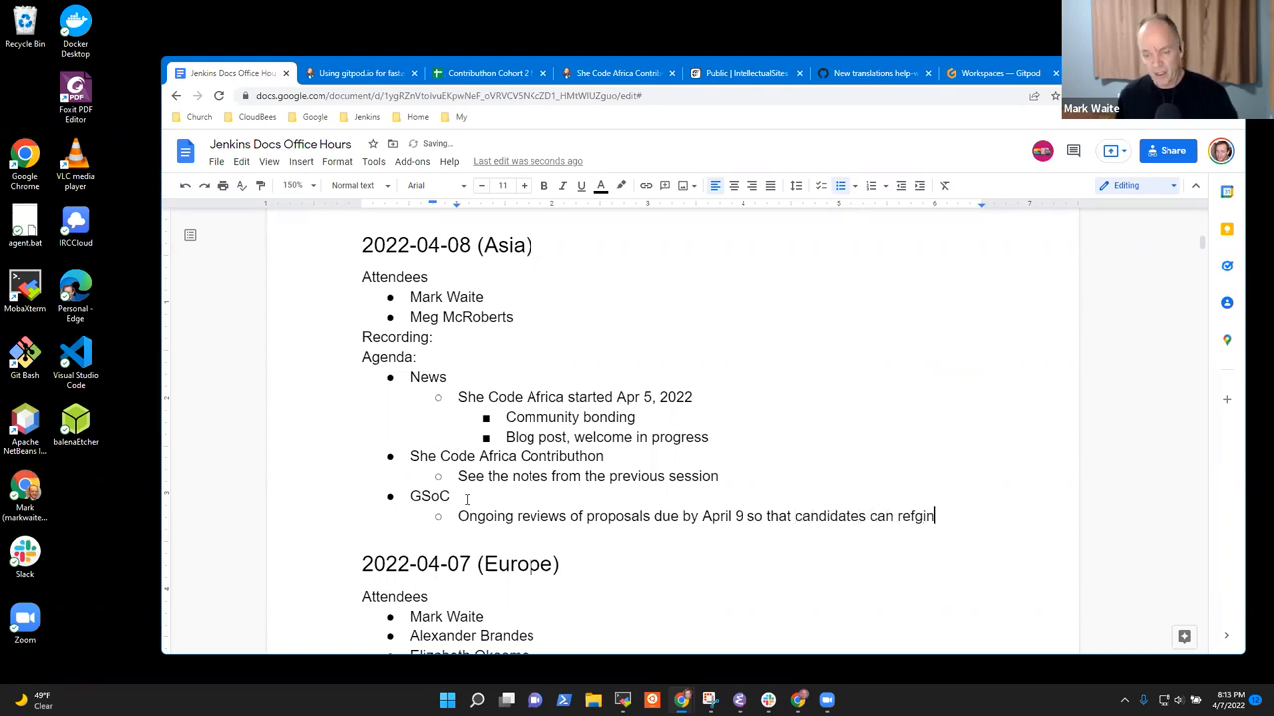
pyautogui.press('Backspace')
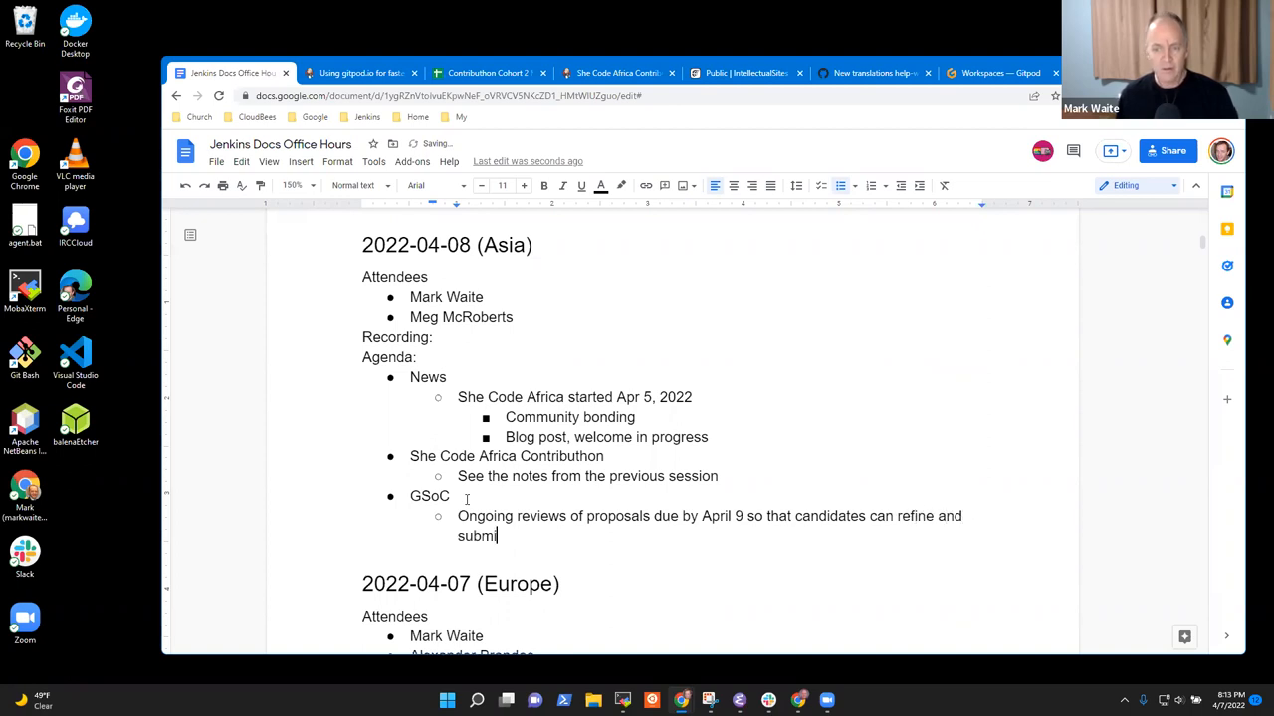
# - Finish the note: submissions in time for the April 19, 2022 deadline
pyautogui.write('t in time for the deadline')
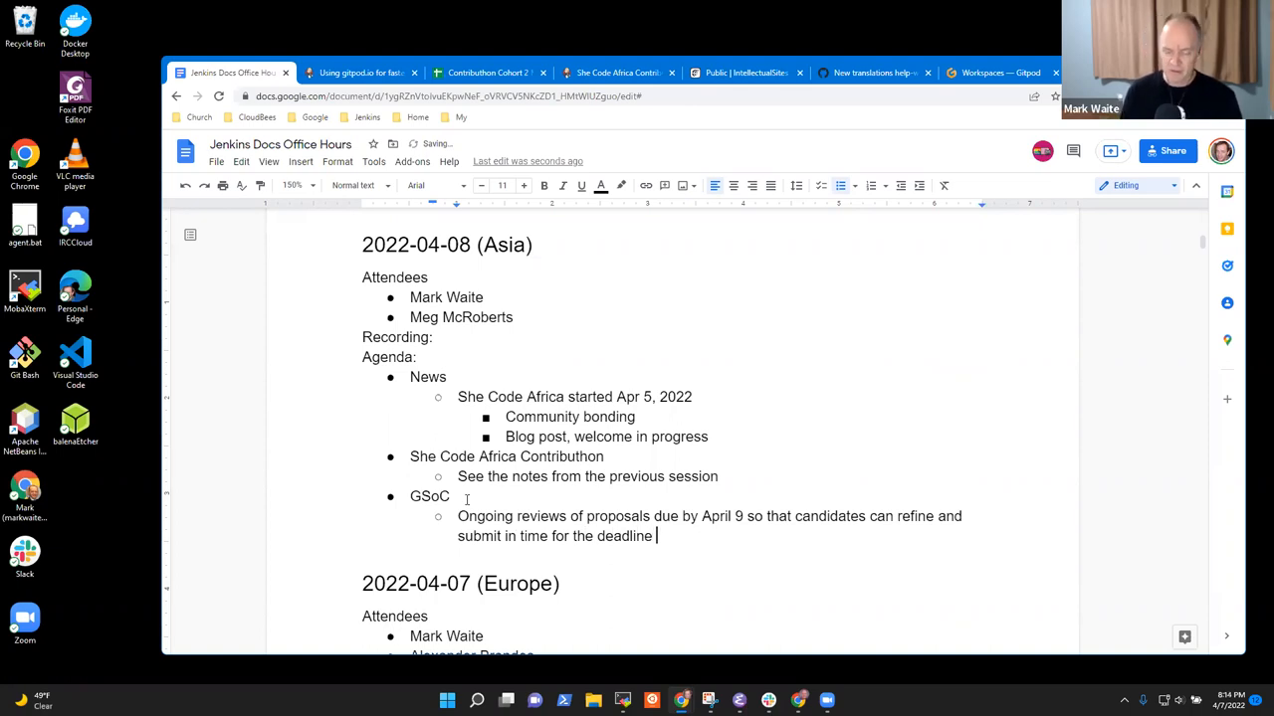
pyautogui.write('April 19')
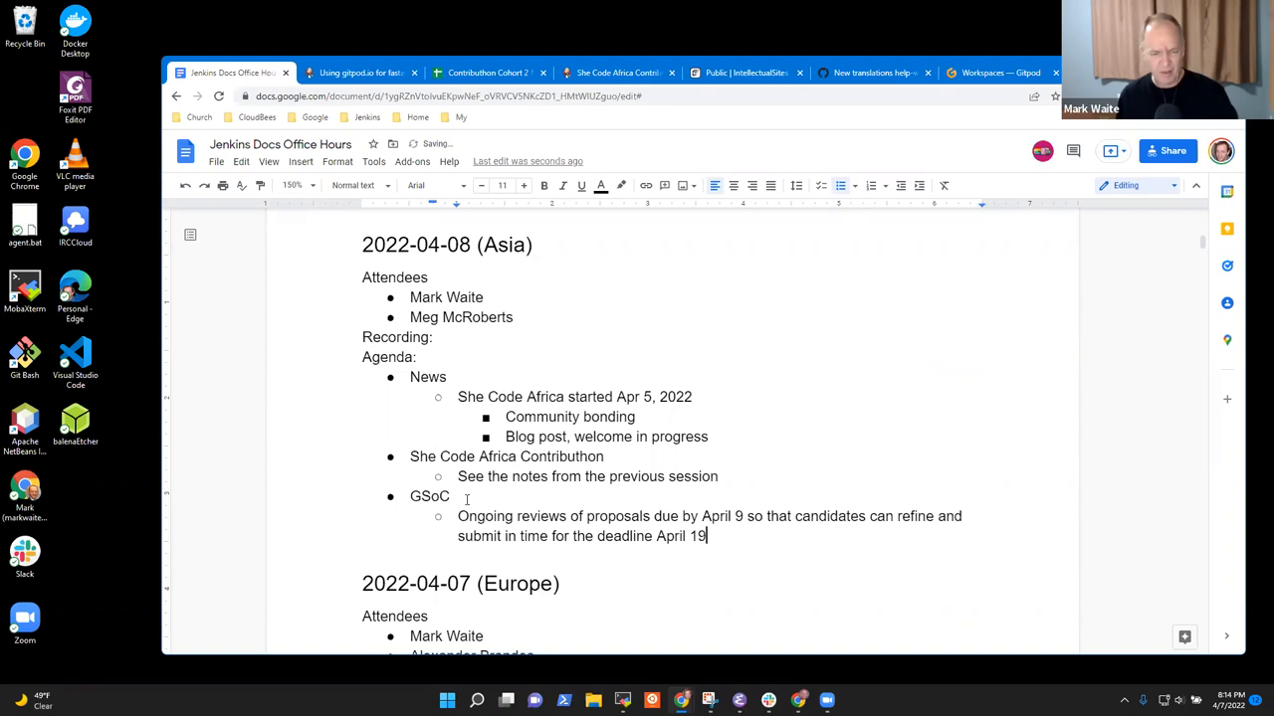
pyautogui.write(', 202')
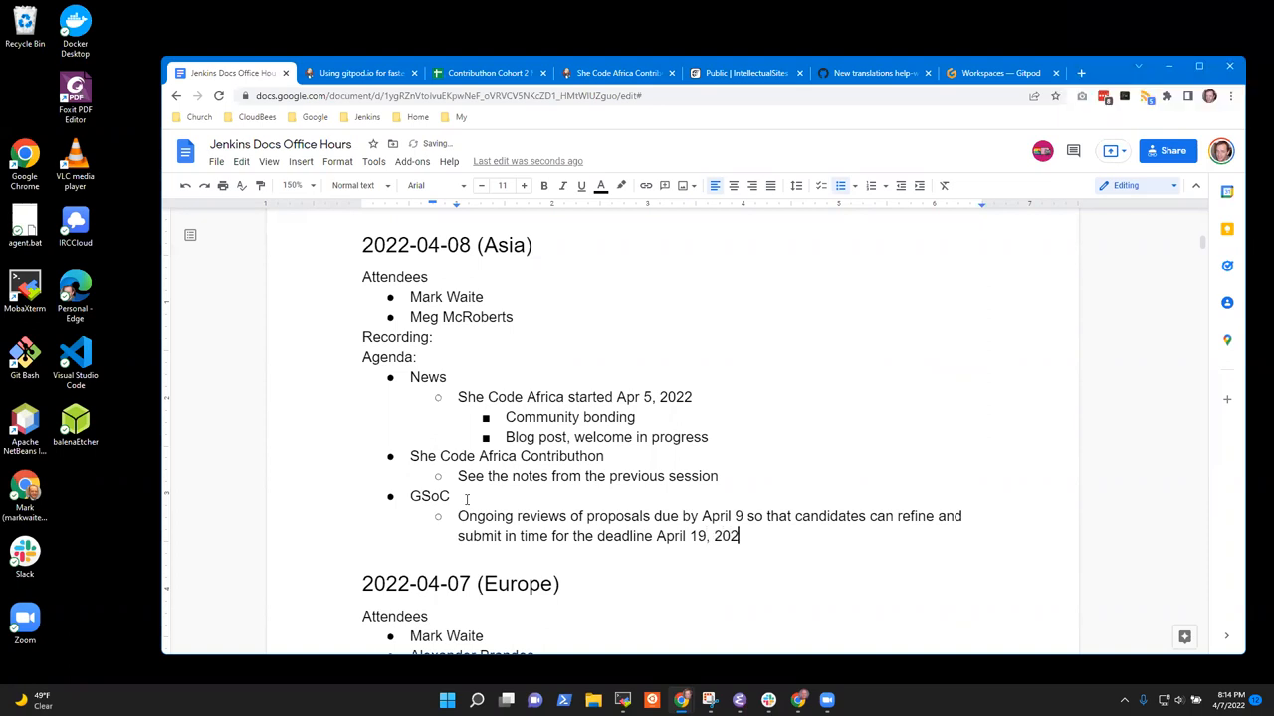
pyautogui.write('2')
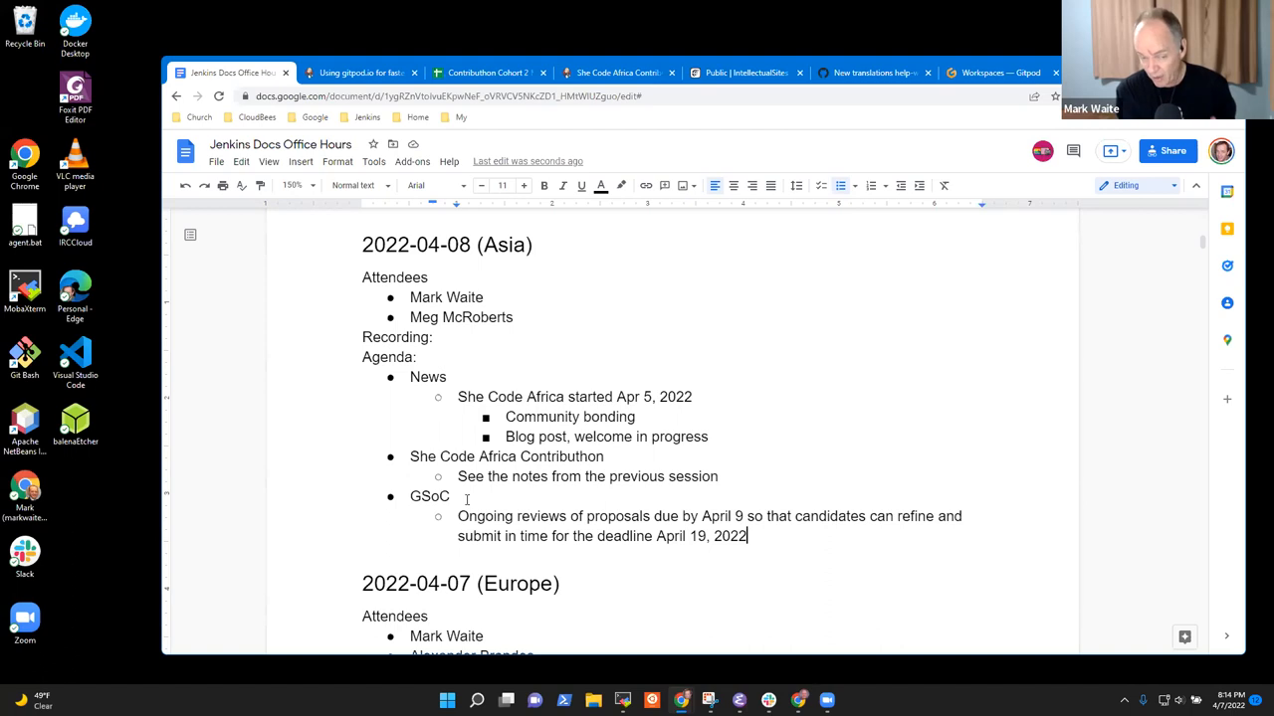
# - Add a top-level 'Open PRs' item noting Mark hasn't made the "trade" with the security team
pyautogui.press('enter')
pyautogui.write('O')
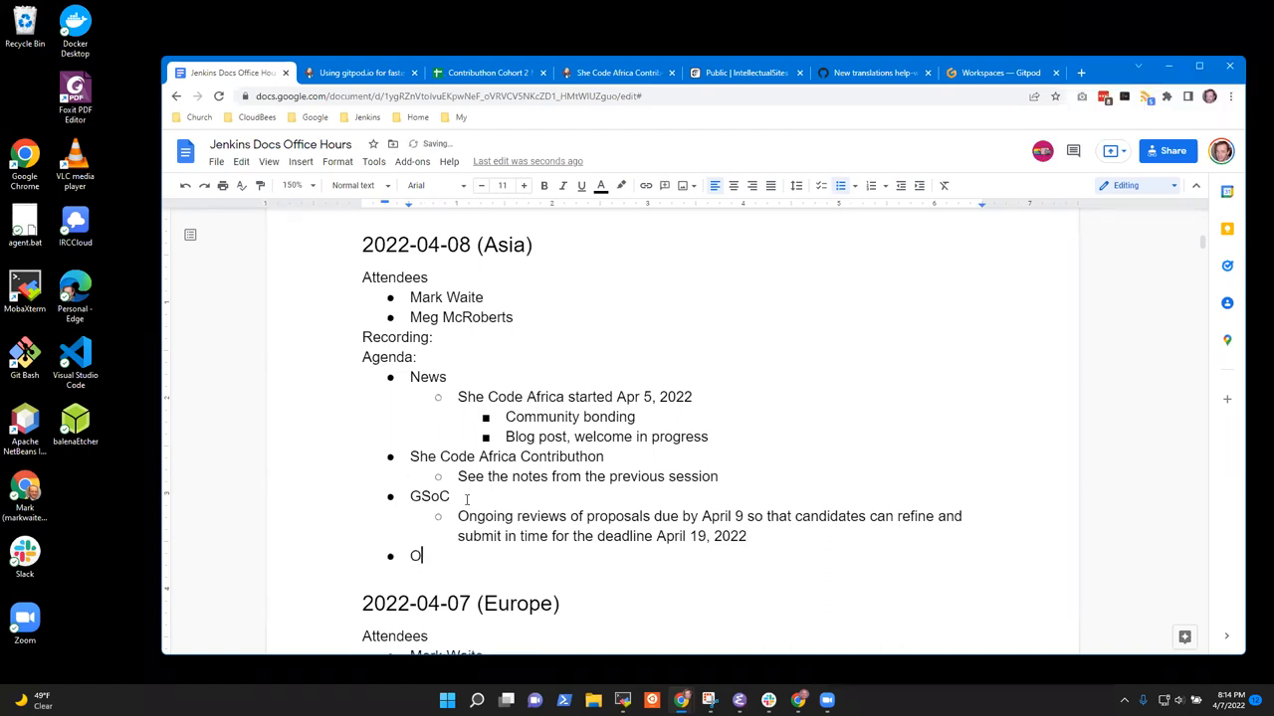
pyautogui.write('pen PRs')
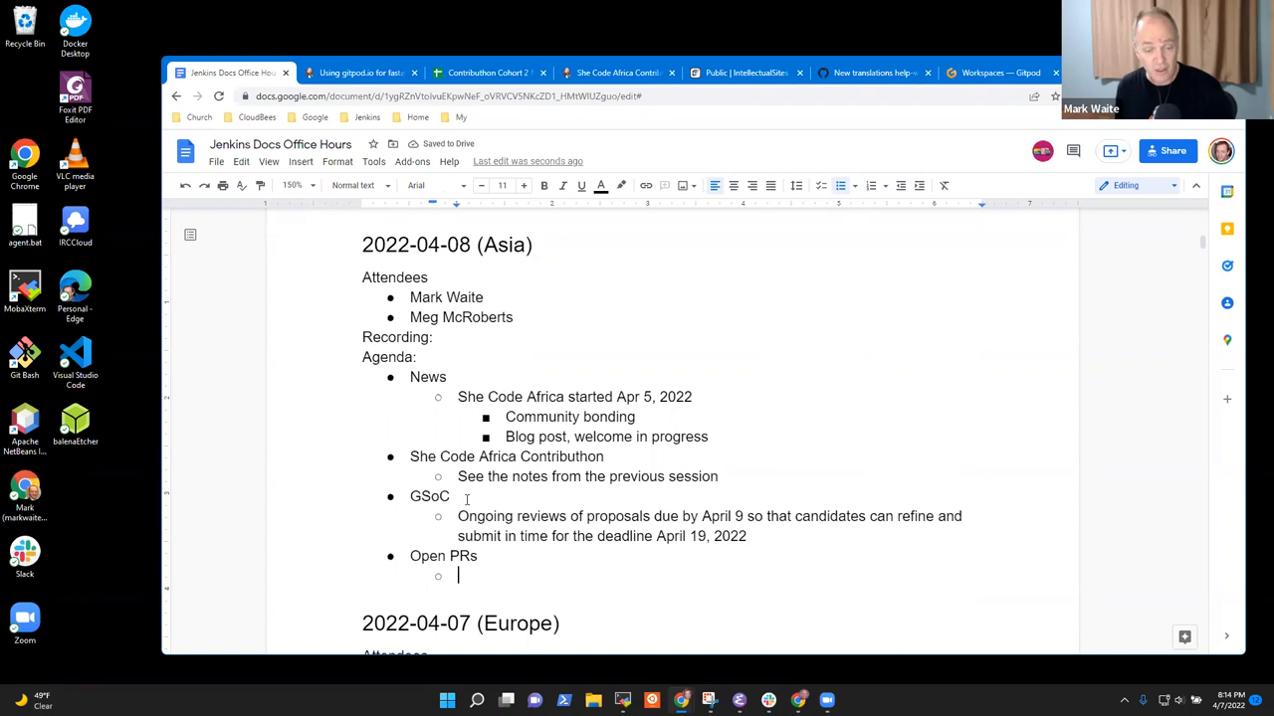
pyautogui.write('Mark still has no')
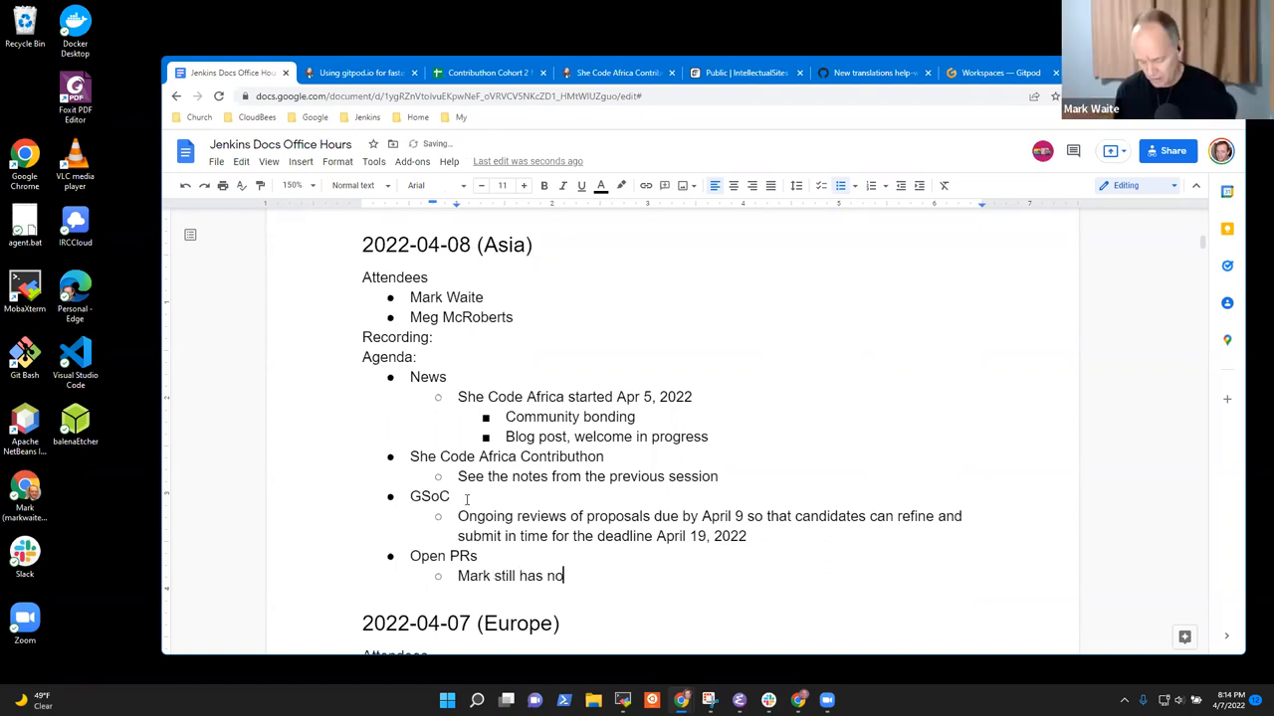
pyautogui.write('made the')
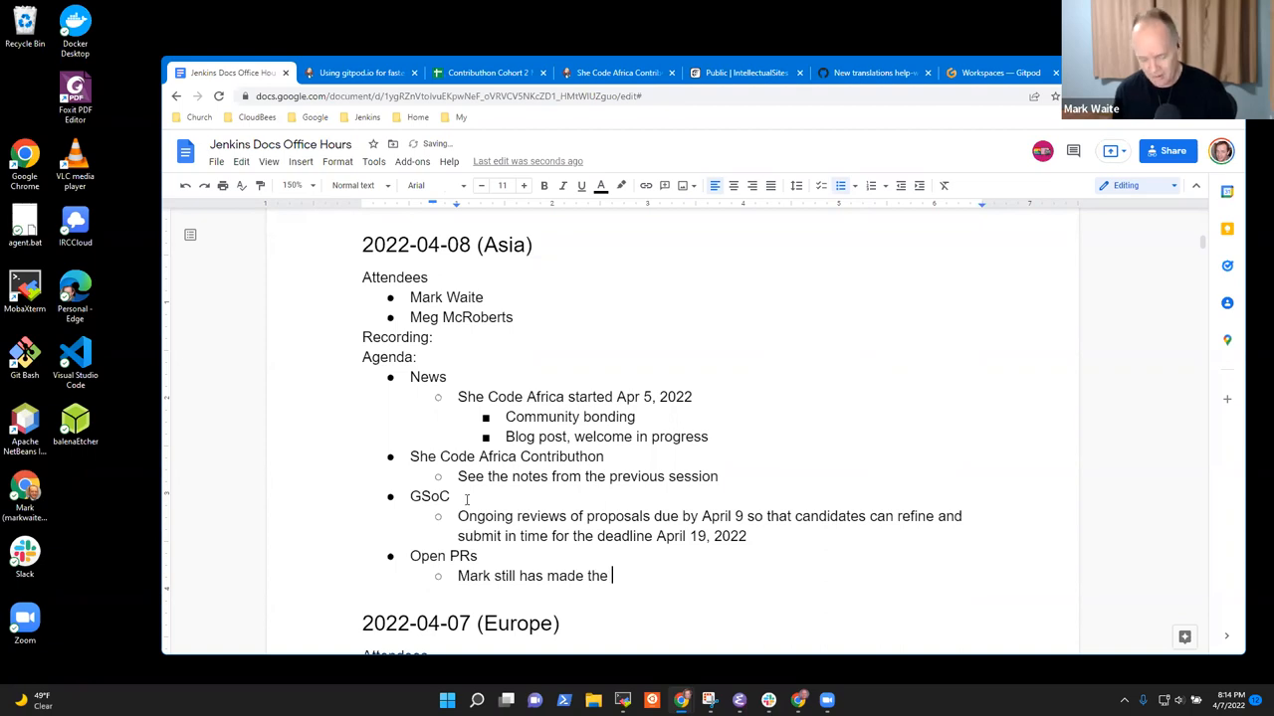
pyautogui.write('"trade" with')
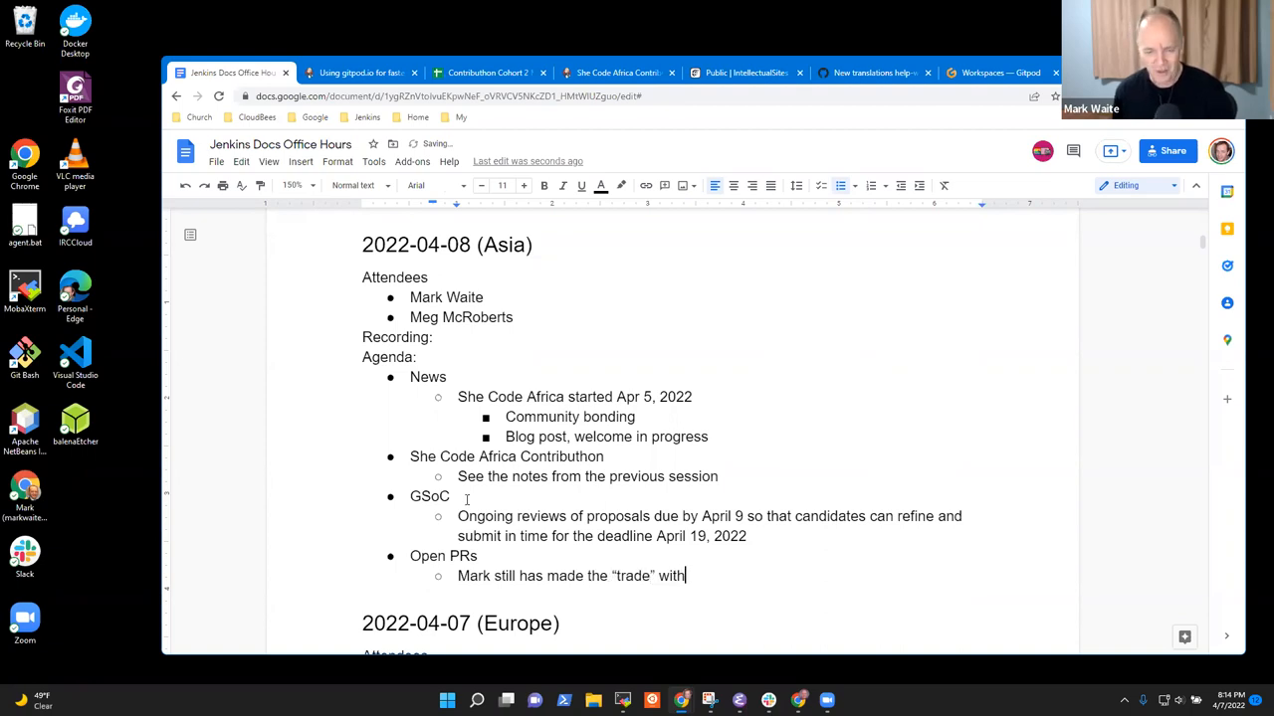
pyautogui.write('the security')
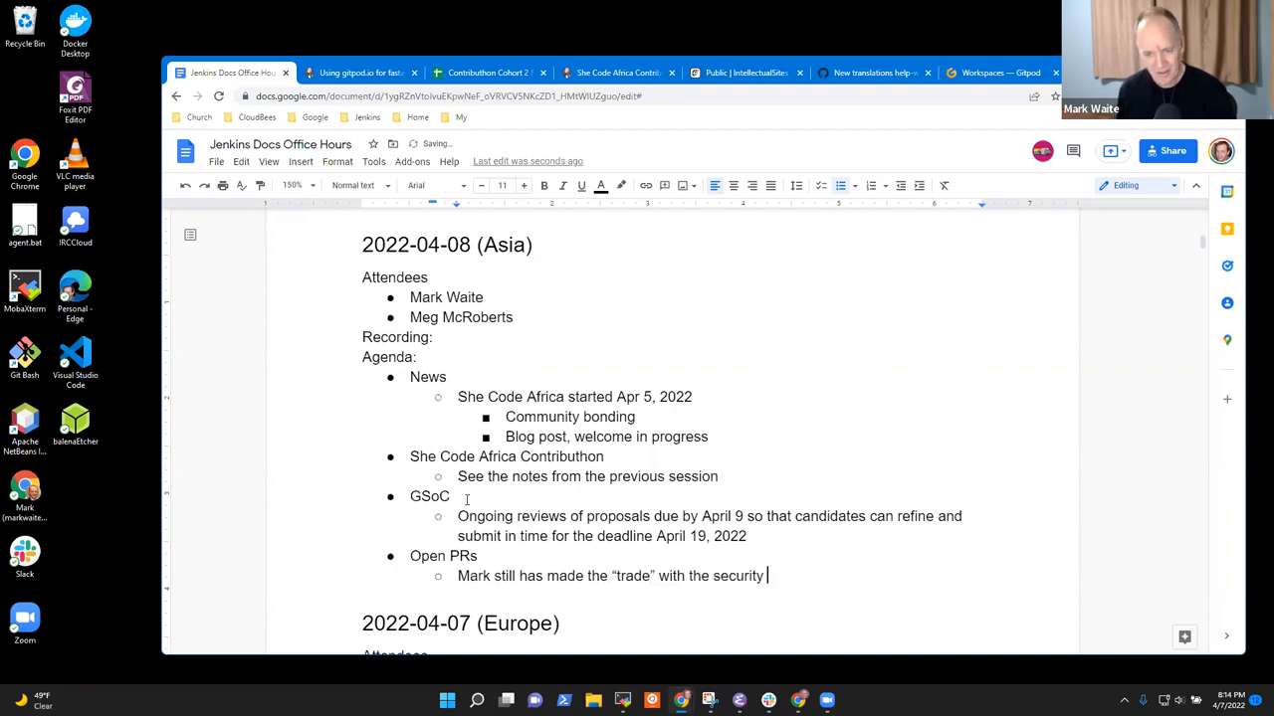
# - Finish the security-team sub-bullet and add 'Hope to talk next week'
pyautogui.write('team for')
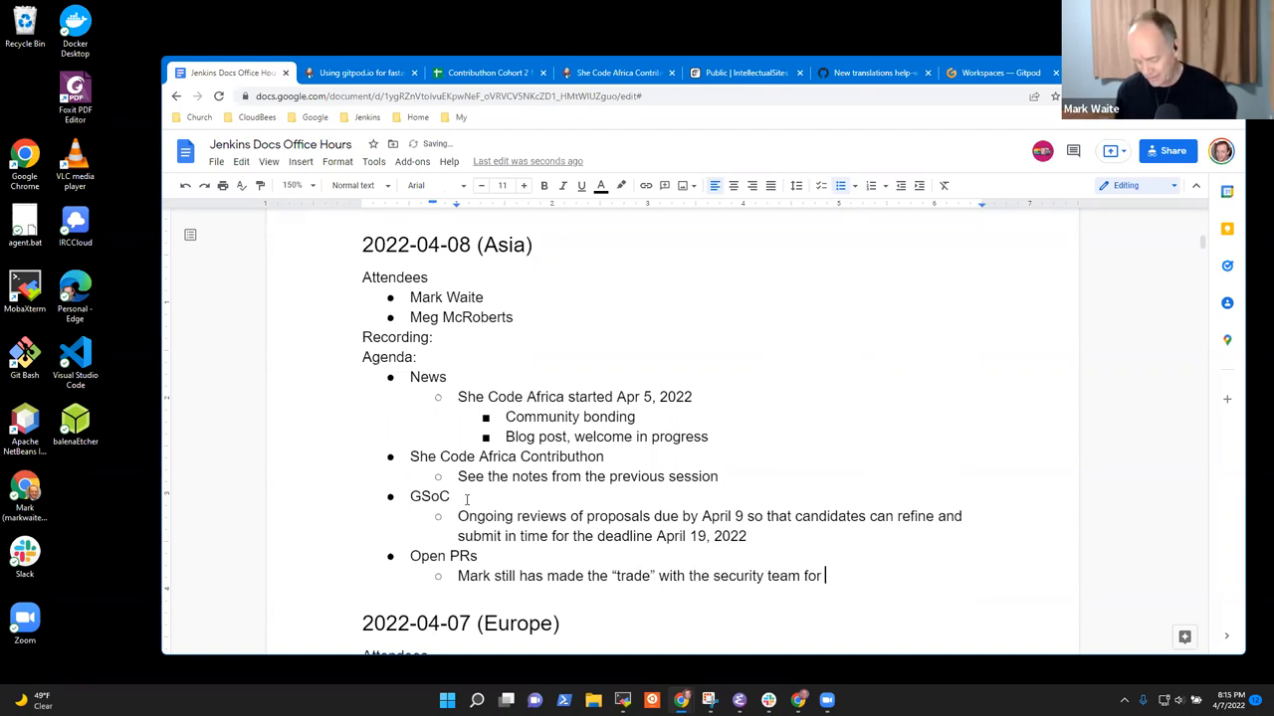
pyautogui.write('some of th')
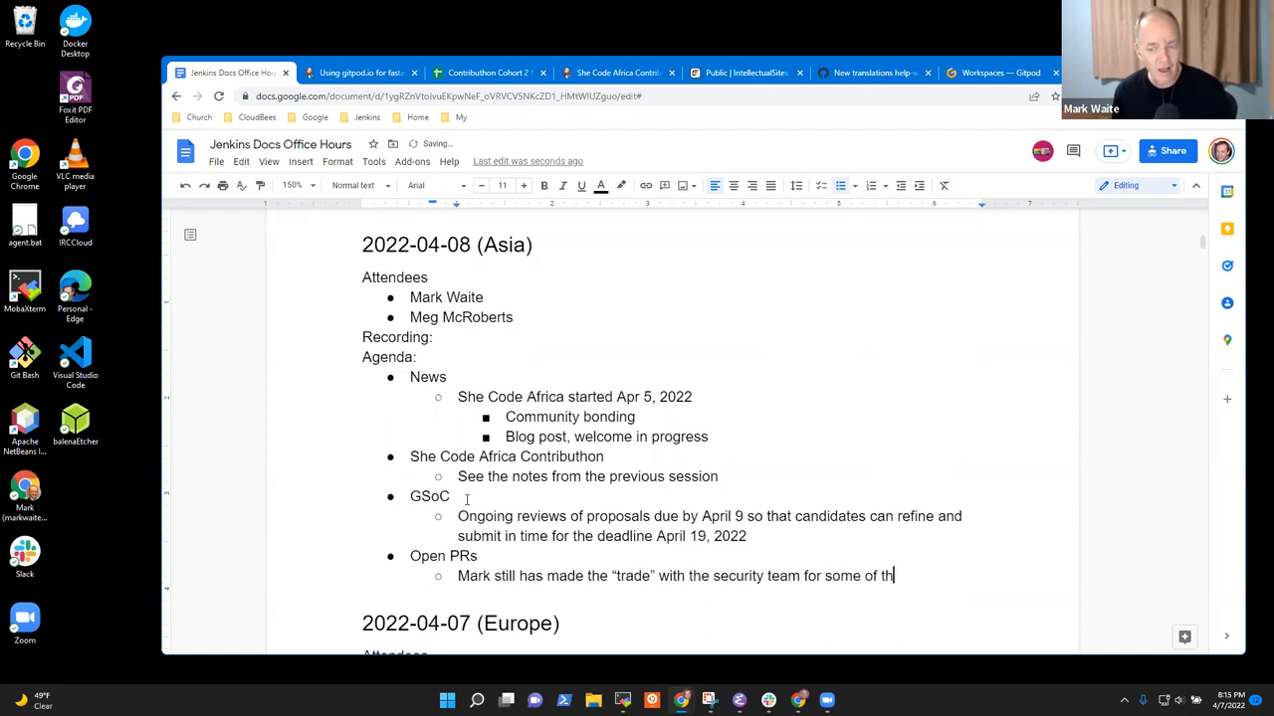
pyautogui.write('eir tim')
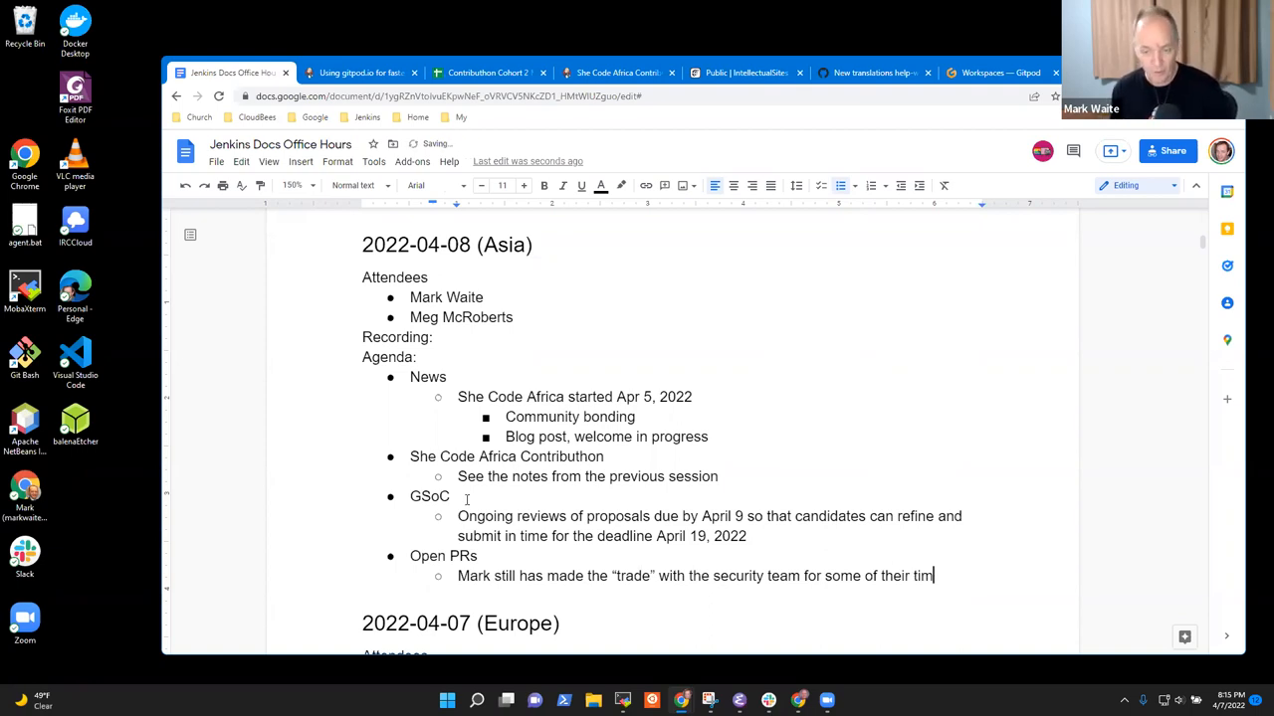
pyautogui.write('e')
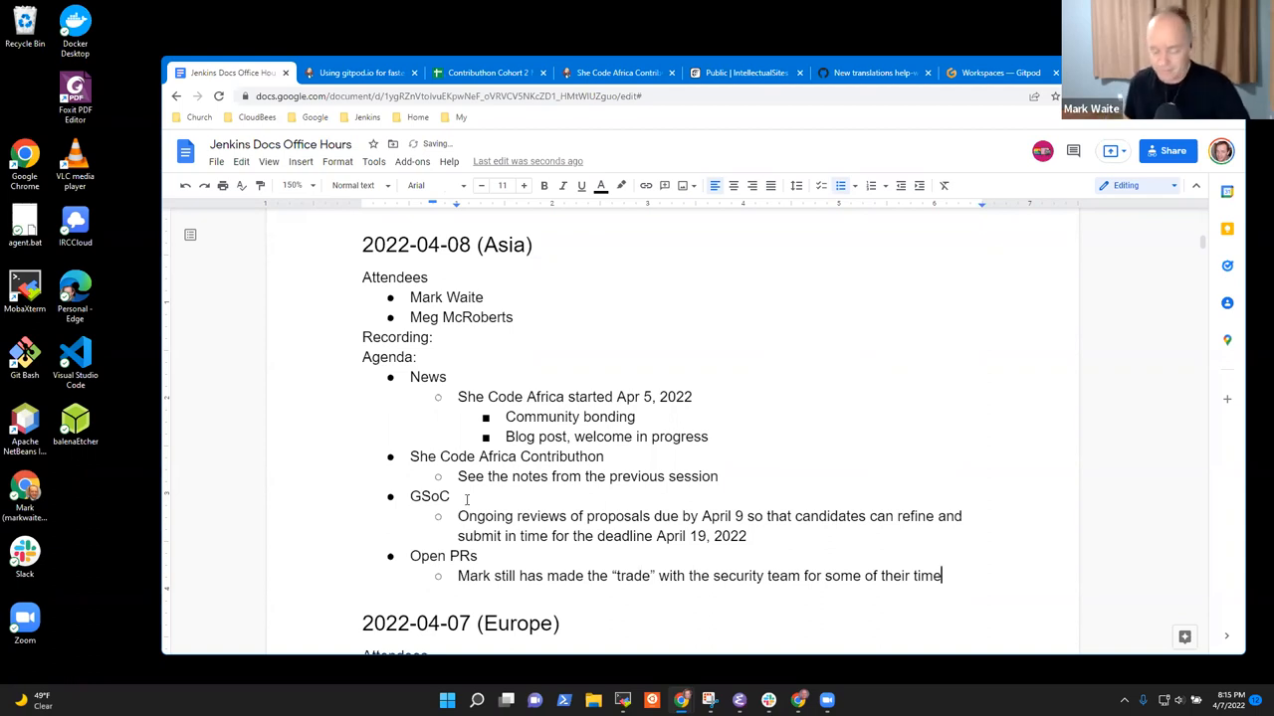
pyautogui.write('Hope to talk to them next w')
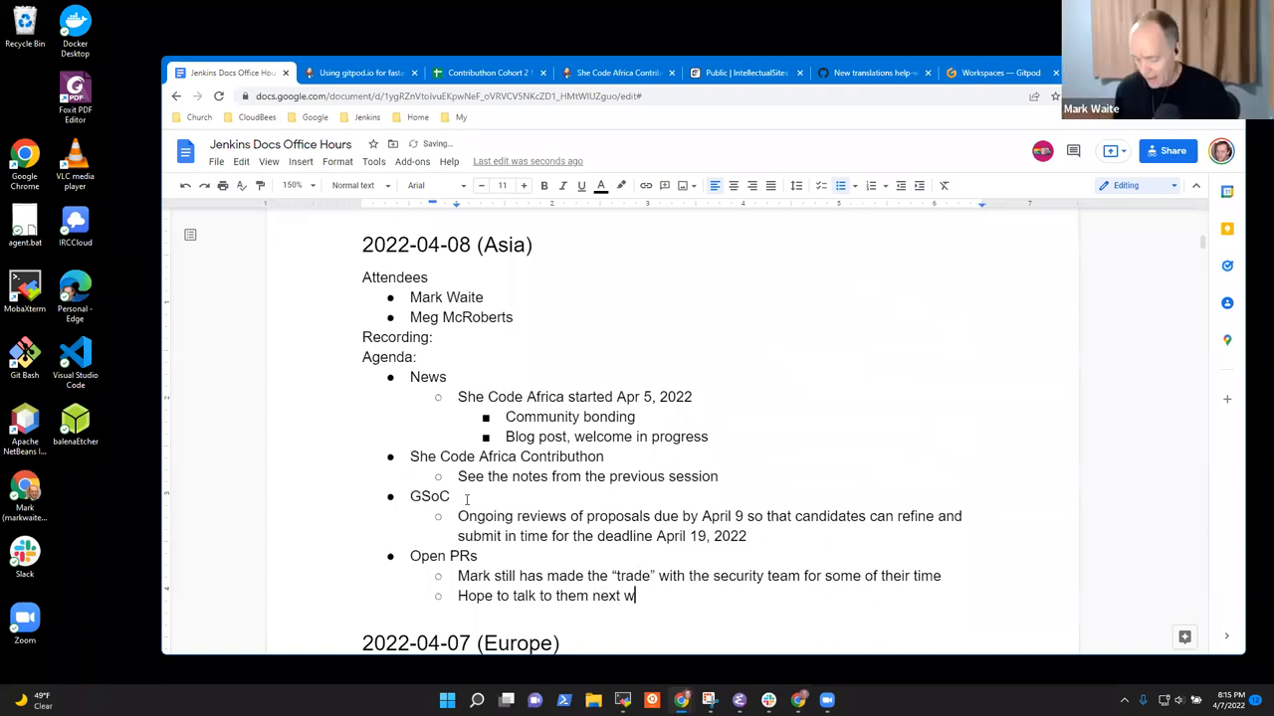
pyautogui.write('eek')
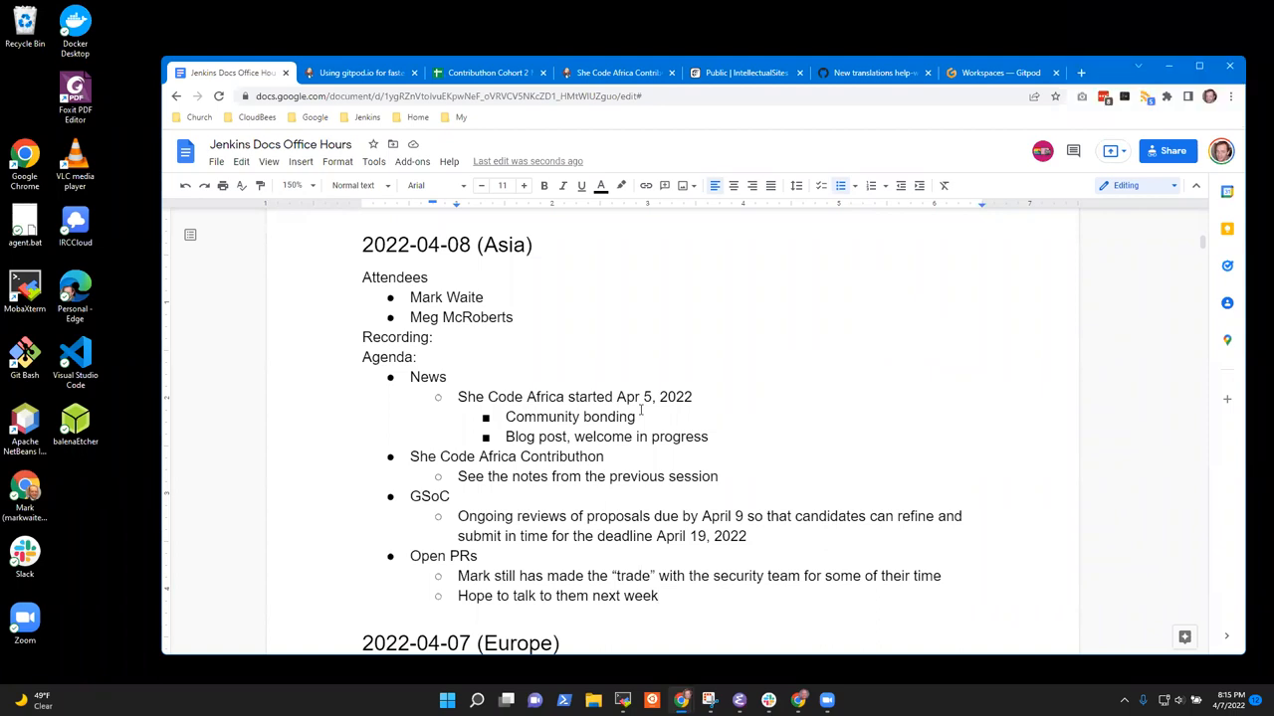
pyautogui.moveTo(341, 545)
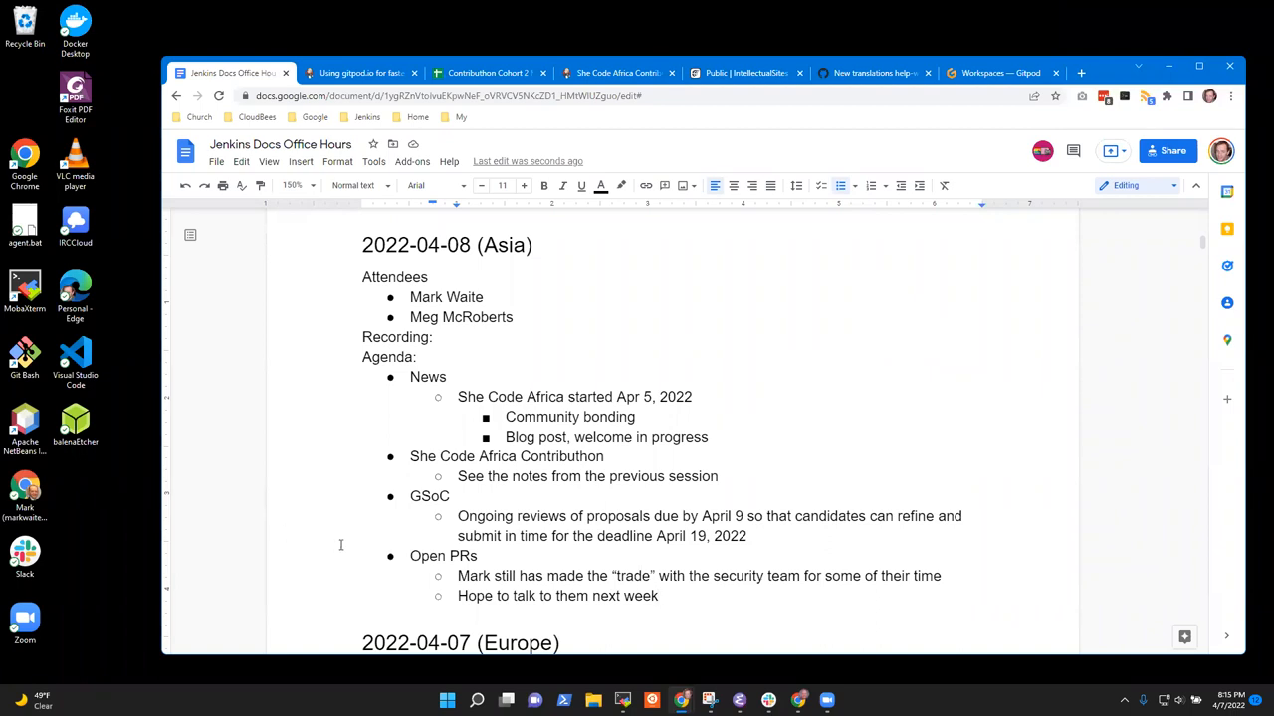
pyautogui.moveTo(581, 552)
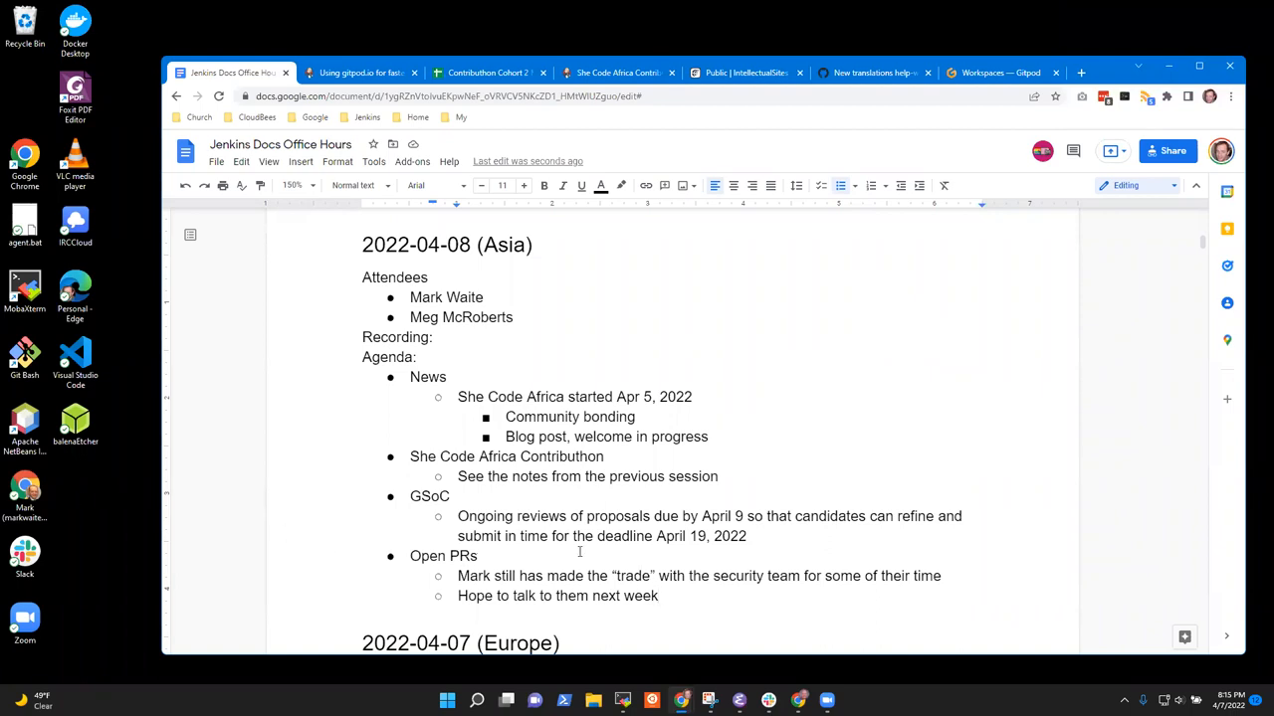